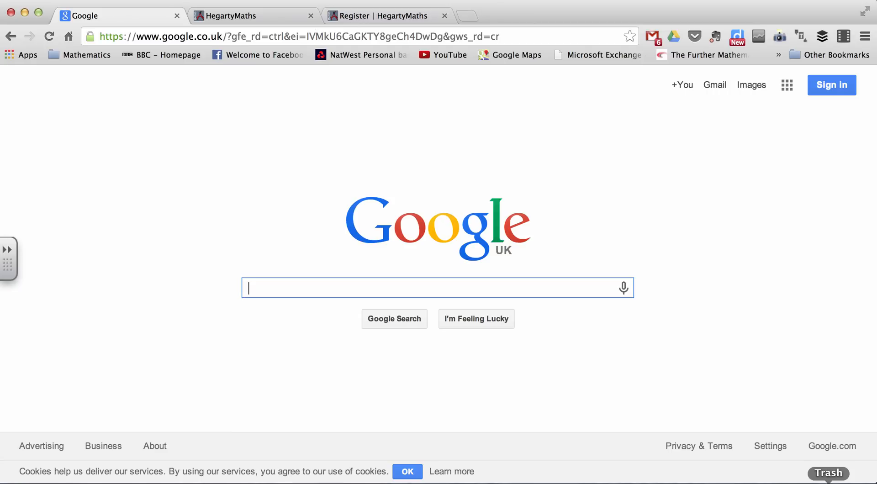
# Search Google for 'hegartymaths' and open the HegartyMaths website from the results
pyautogui.write('hegarty')
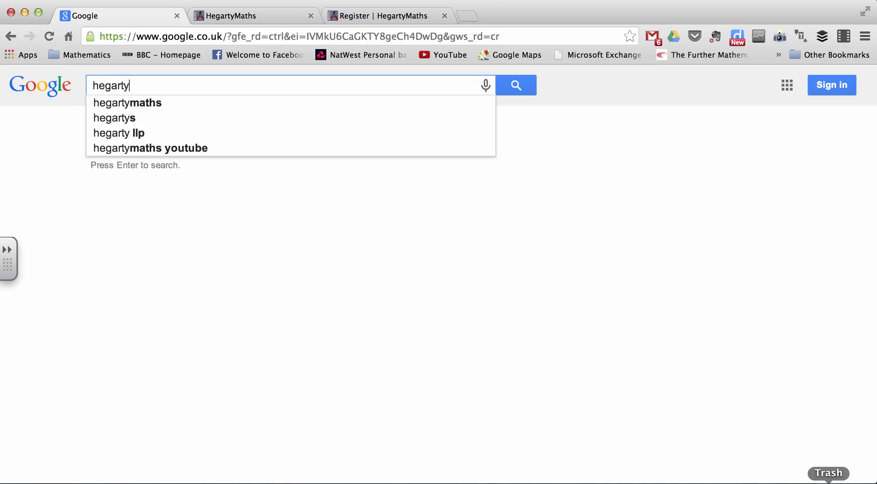
pyautogui.click(127, 103)
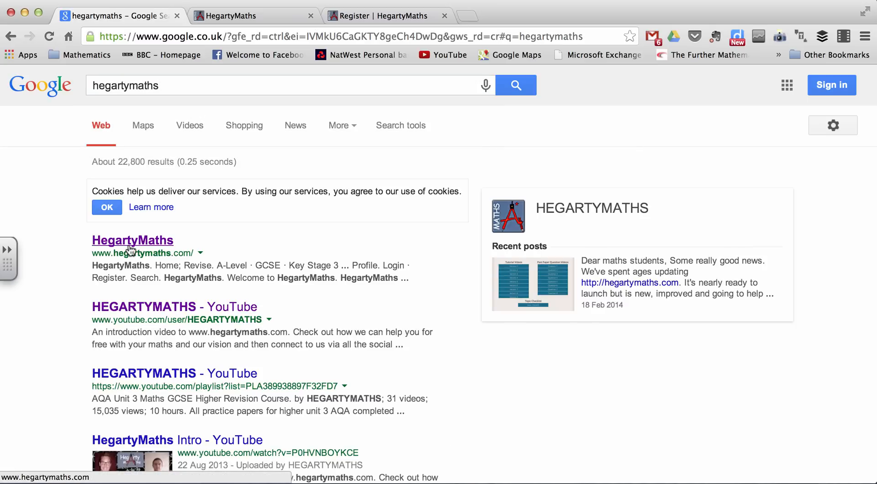
pyautogui.moveTo(121, 260)
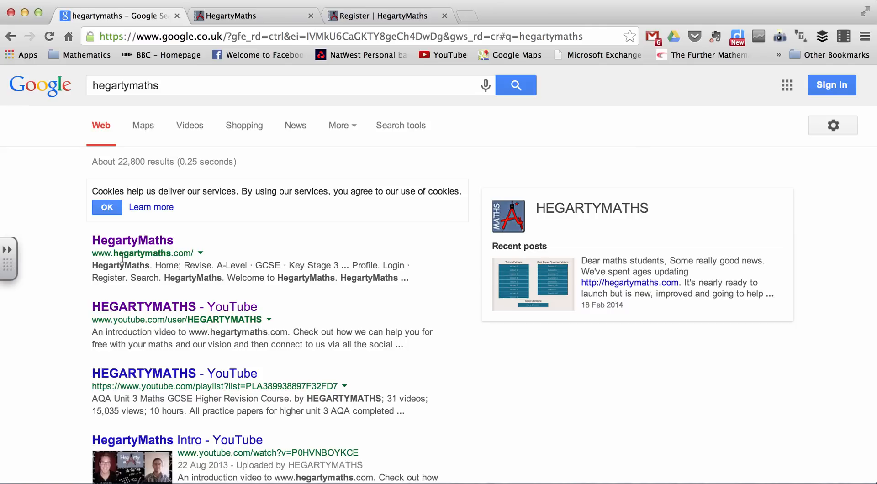
pyautogui.moveTo(132, 240)
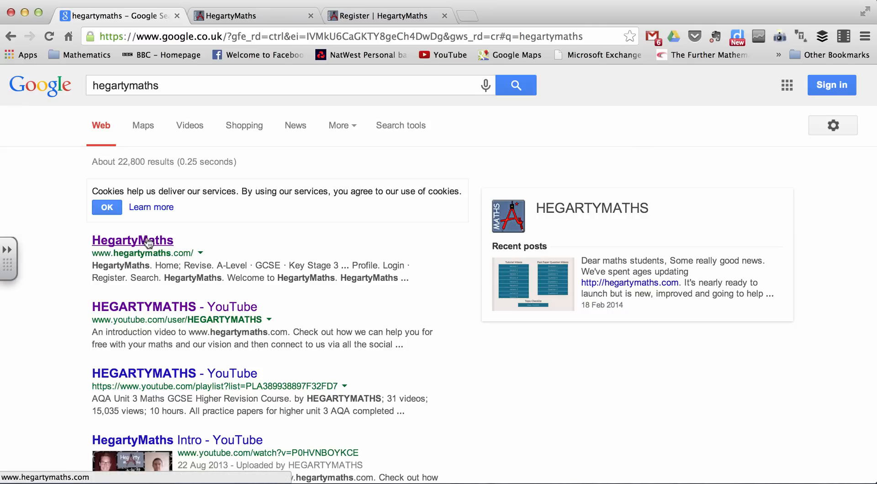
pyautogui.click(132, 240)
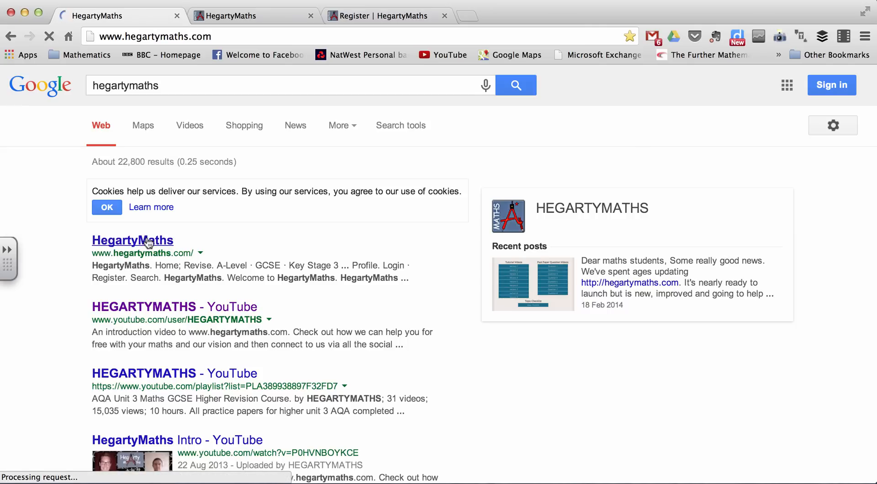
# Search the HegartyMaths site for 'quadratic formula'
pyautogui.click(133, 240)
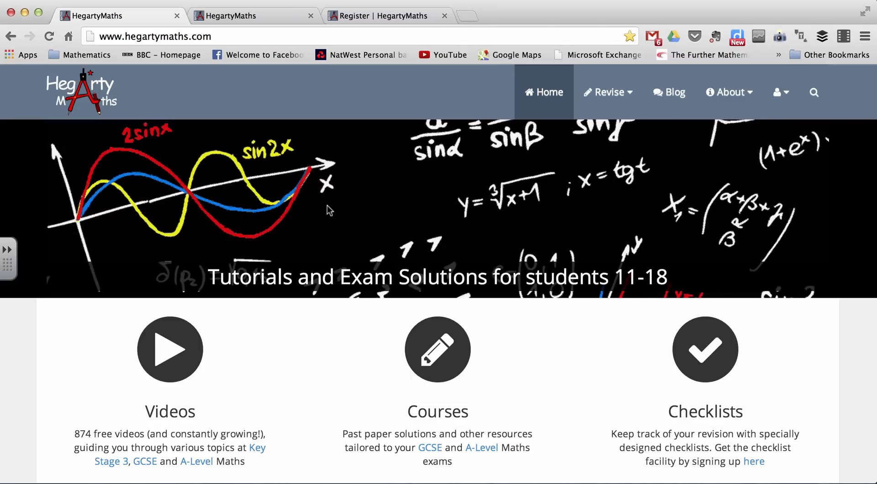
pyautogui.moveTo(669, 92)
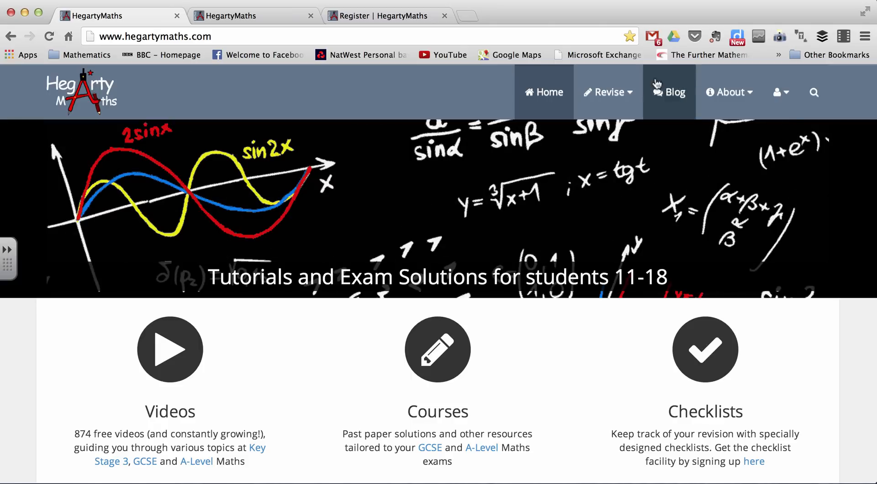
pyautogui.click(813, 92)
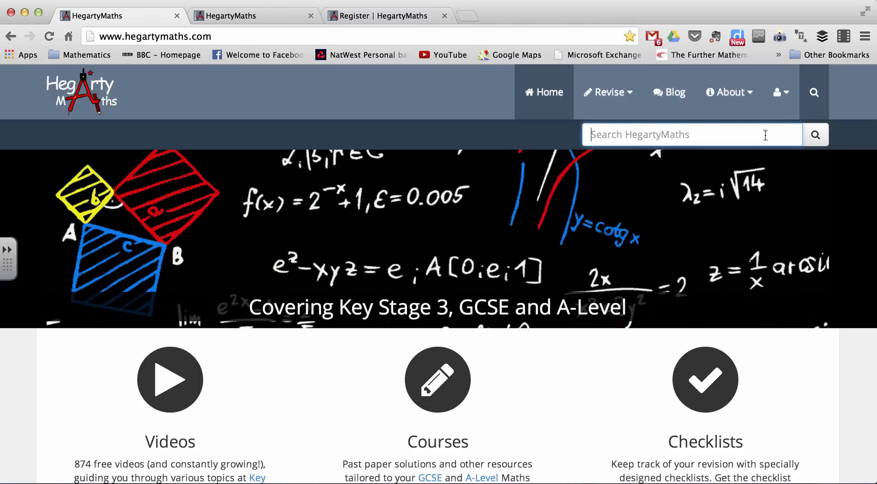
pyautogui.write('quadratic formul')
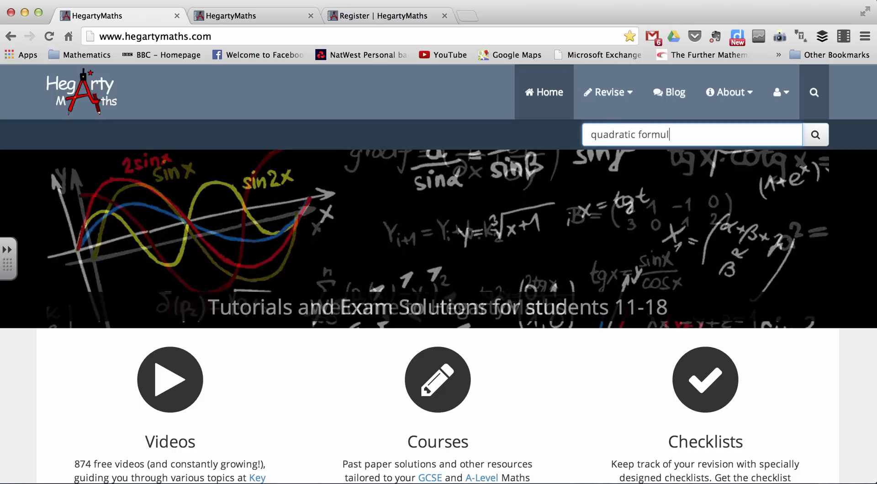
pyautogui.click(814, 134)
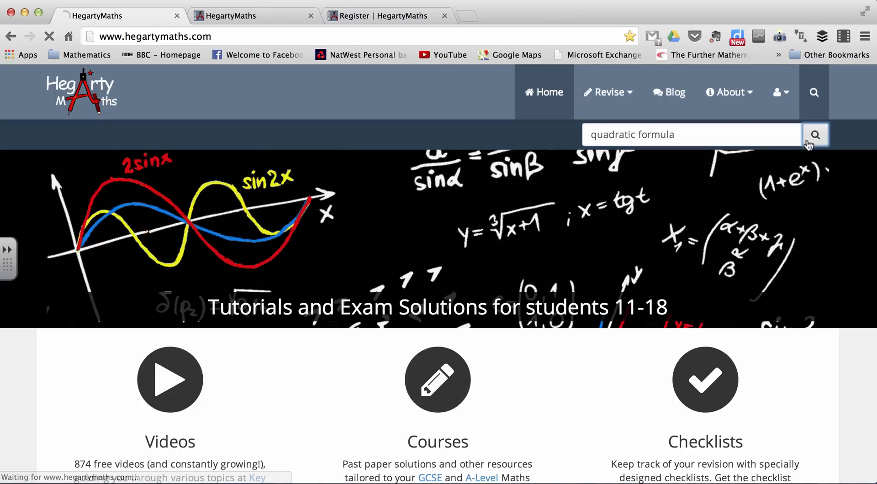
pyautogui.click(815, 134)
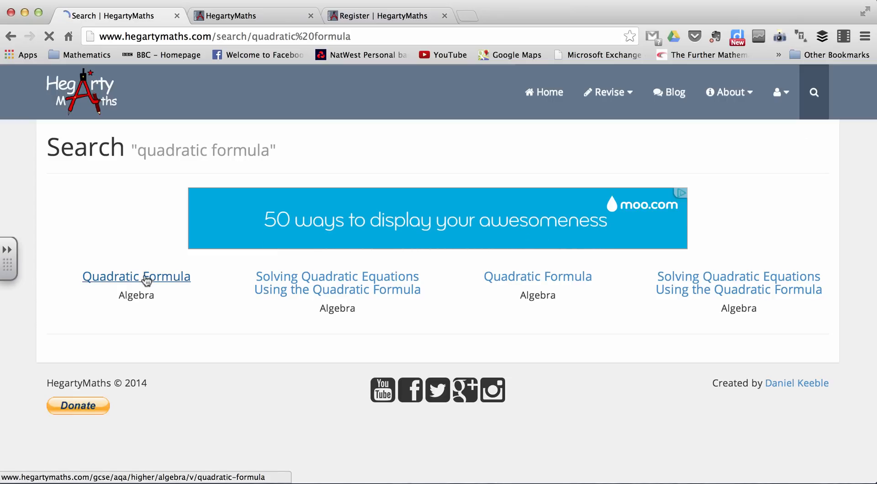
# Open the Quadratic Formula algebra video, then return to the homepage
pyautogui.click(136, 276)
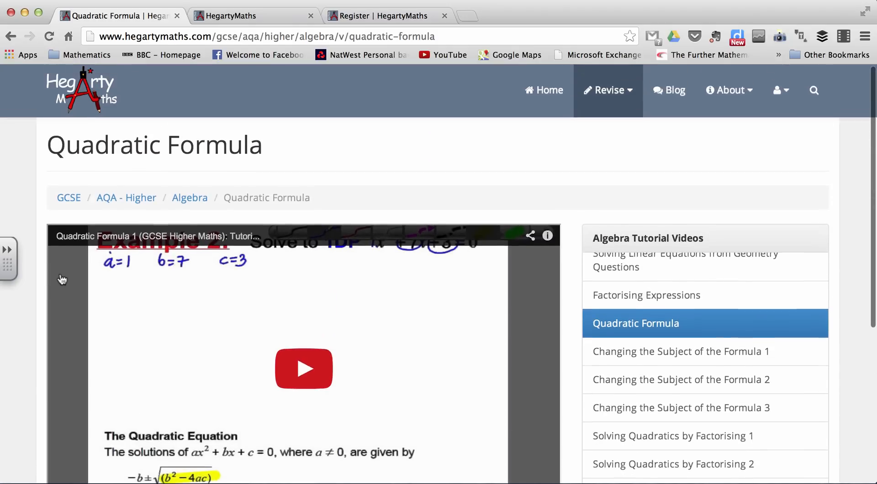
pyautogui.click(542, 92)
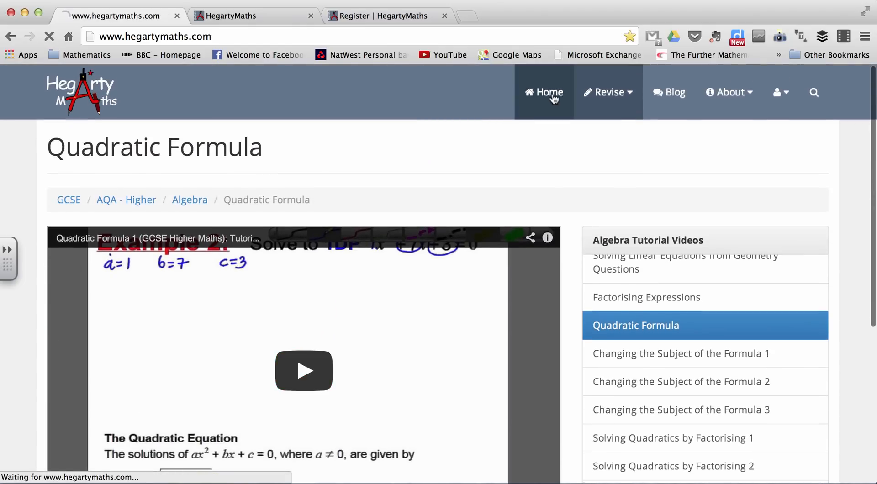
# Browse the GCSE courses and open the Edexcel Higher course
pyautogui.click(549, 92)
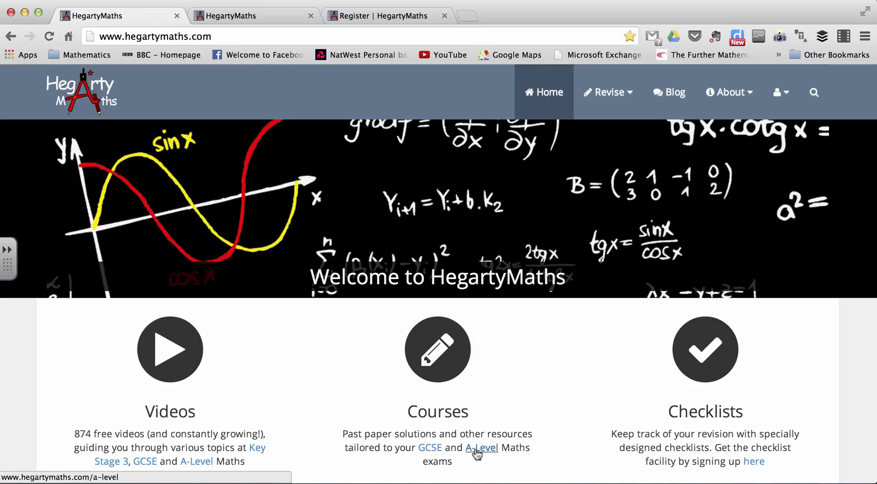
pyautogui.click(430, 447)
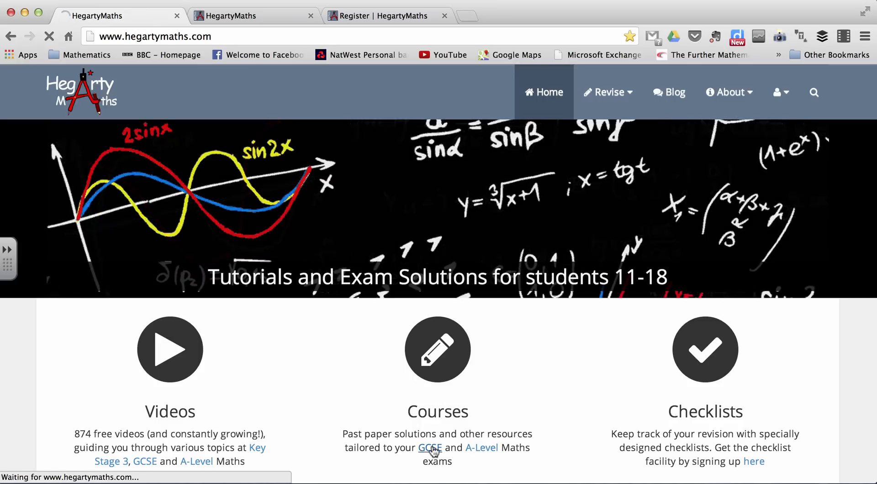
pyautogui.click(429, 448)
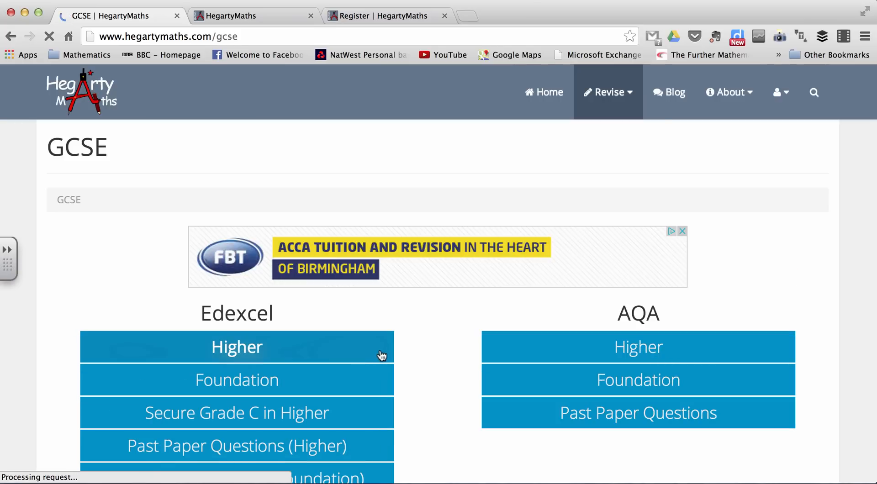
pyautogui.scroll(-3)
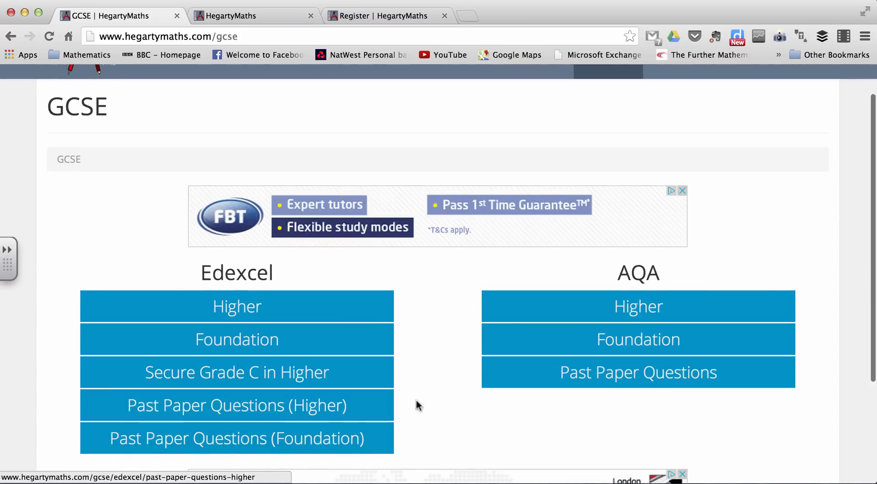
pyautogui.scroll(3)
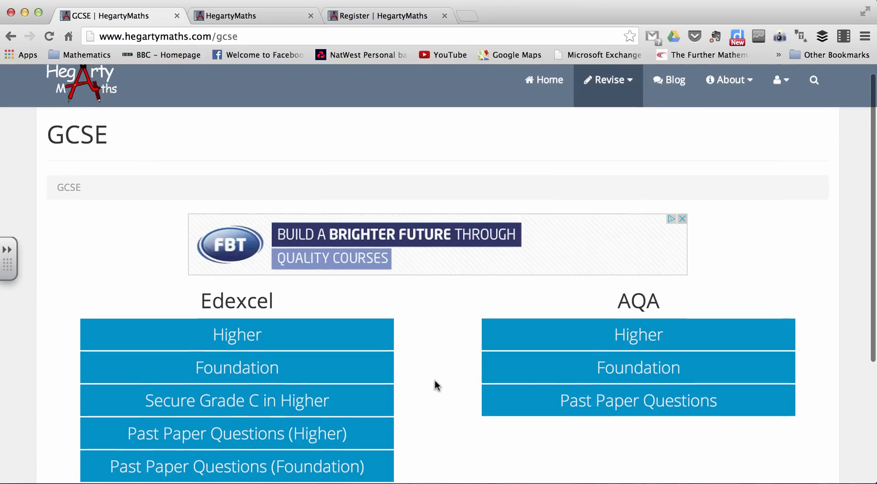
pyautogui.click(236, 334)
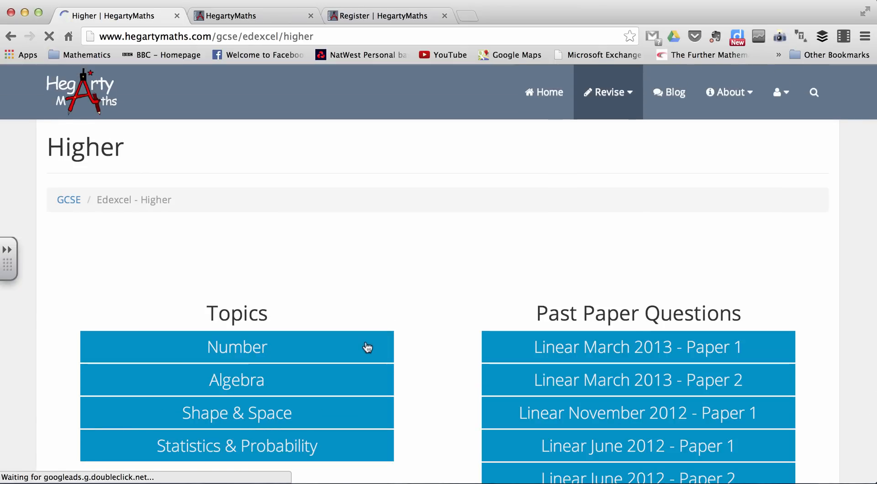
# Open the first Number tutorial video, then go back to the GCSE course list
pyautogui.scroll(-3)
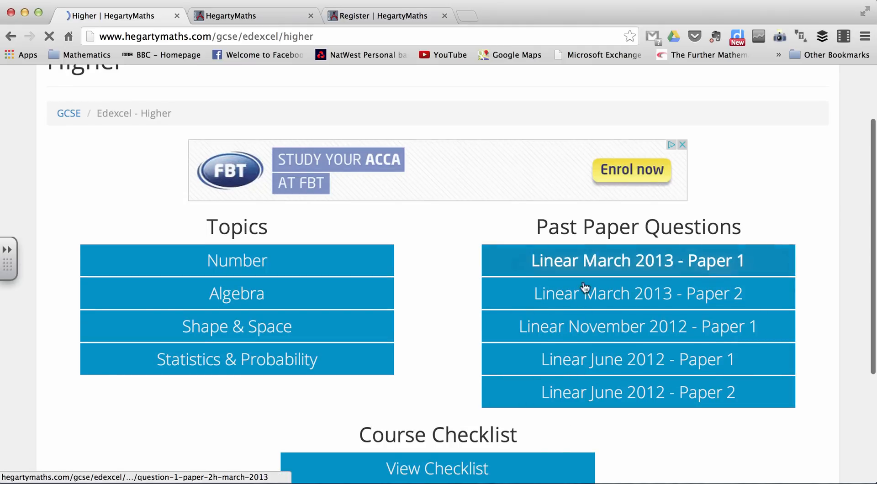
pyautogui.click(236, 260)
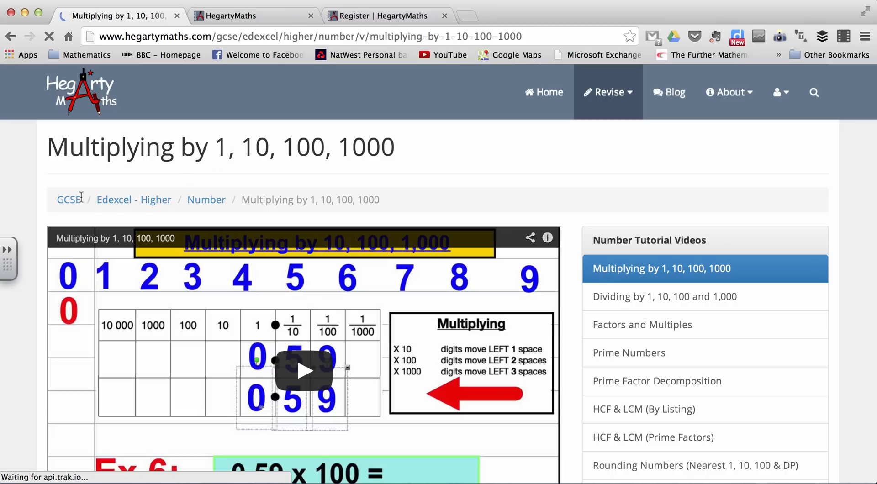
pyautogui.click(68, 199)
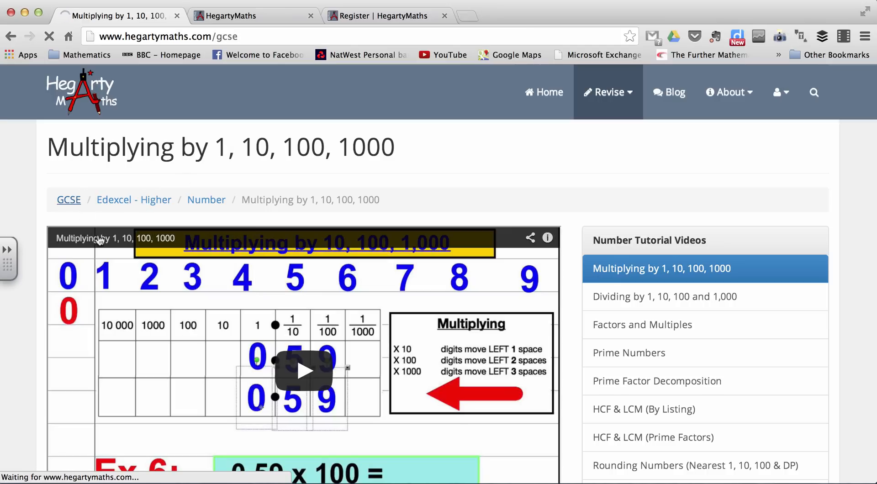
pyautogui.click(69, 199)
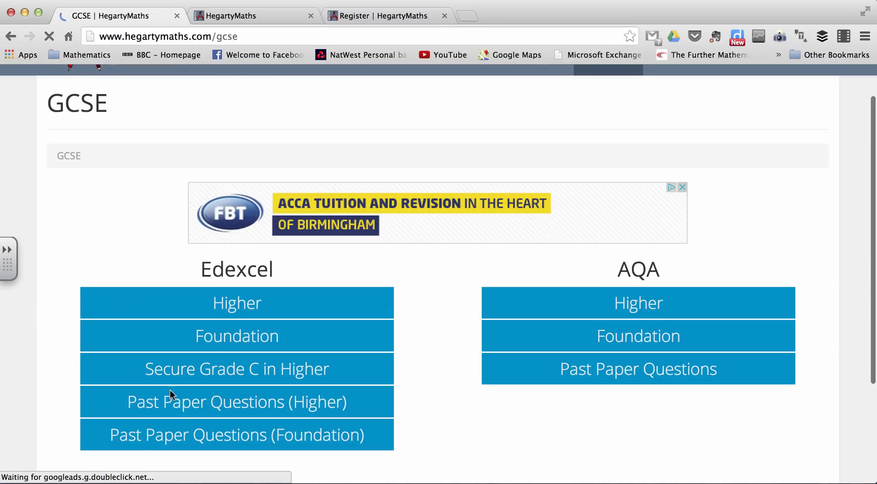
# Open Edexcel Higher past paper questions and the Fractions, Decimals, Percentages & Ratio video
pyautogui.click(237, 401)
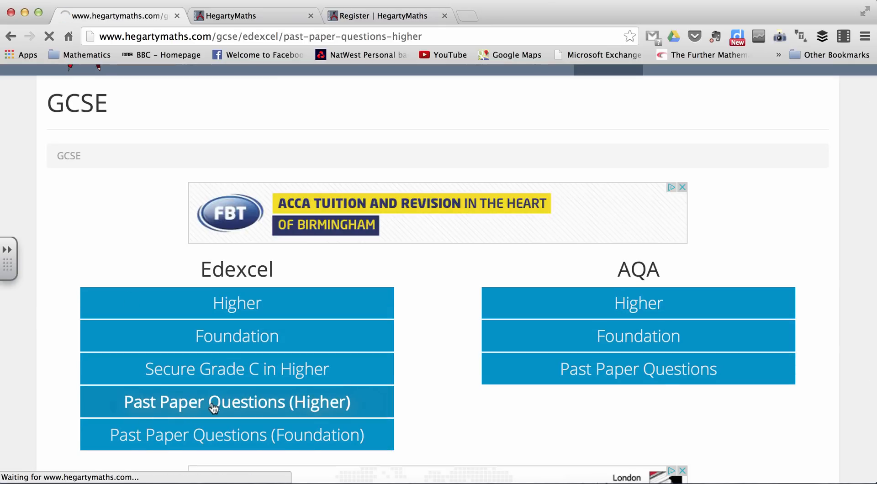
pyautogui.click(236, 401)
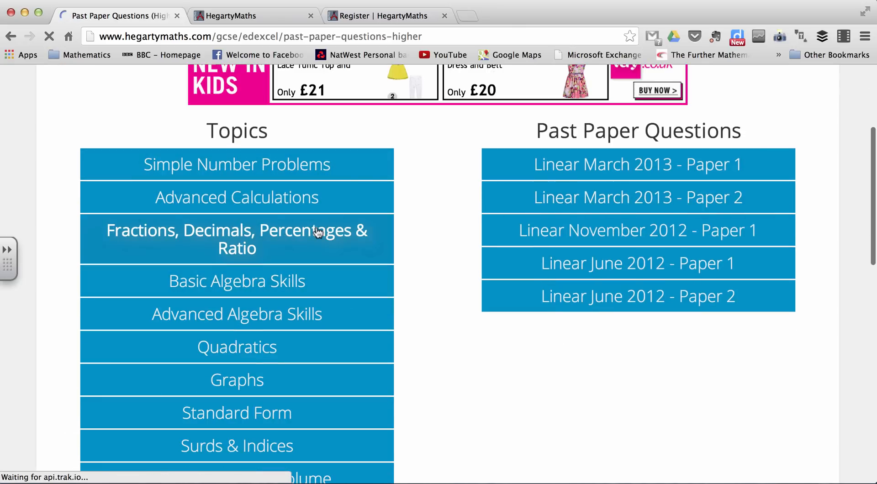
pyautogui.click(236, 239)
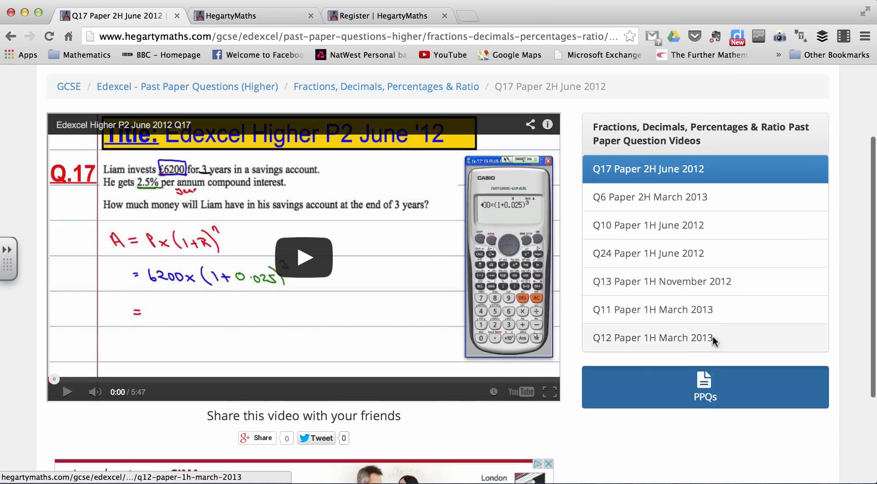
# Back out to the past paper questions list and return to the home page
pyautogui.scroll(3)
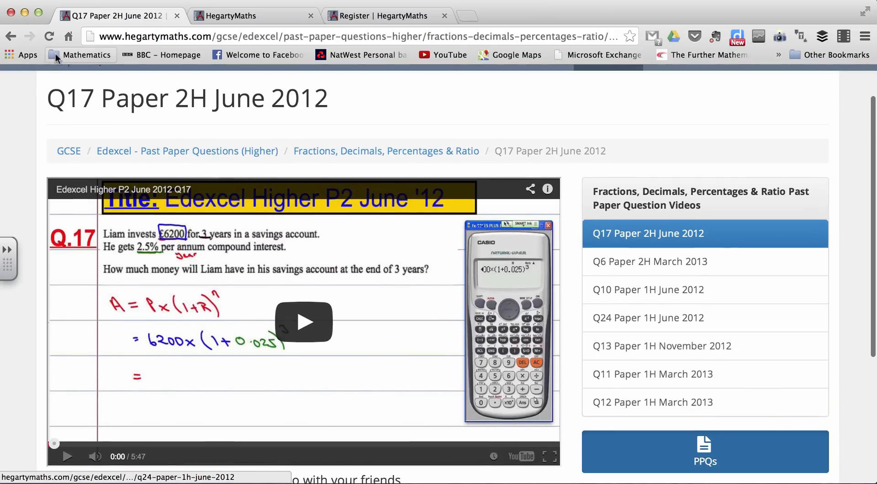
pyautogui.click(10, 35)
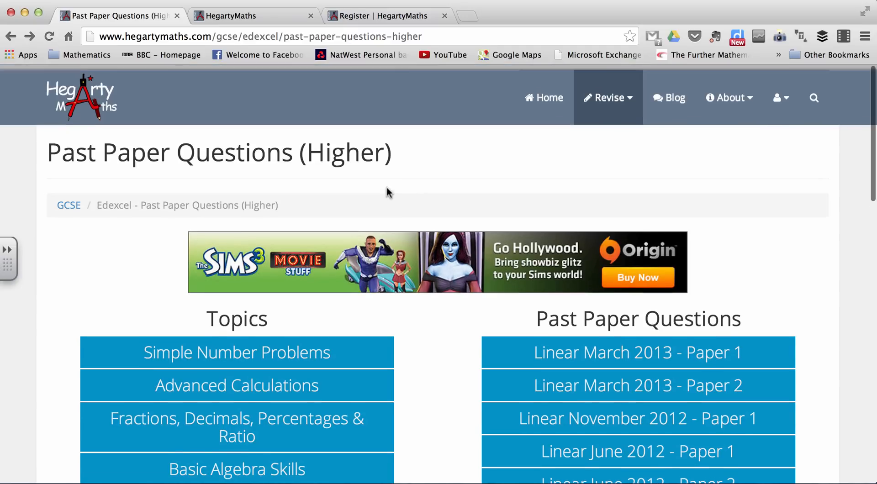
pyautogui.click(81, 92)
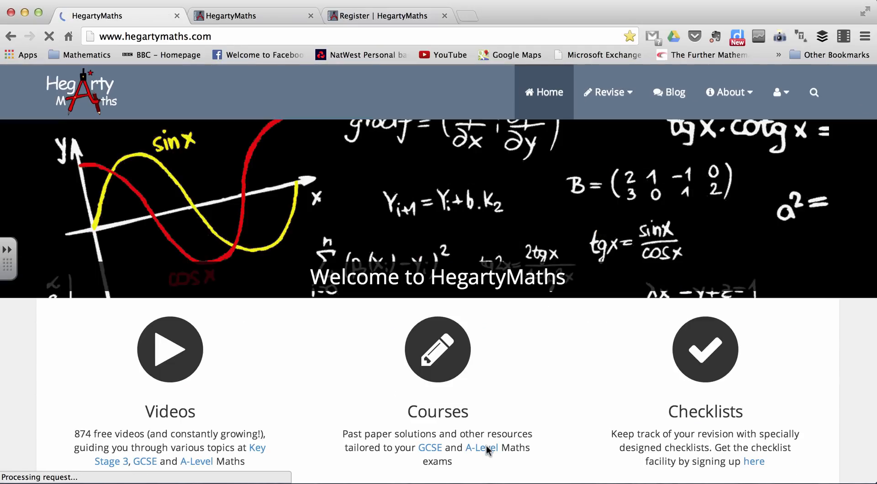
# Open the A-Level Edexcel Core 3 course and its first Differentiation tutorial video
pyautogui.click(483, 448)
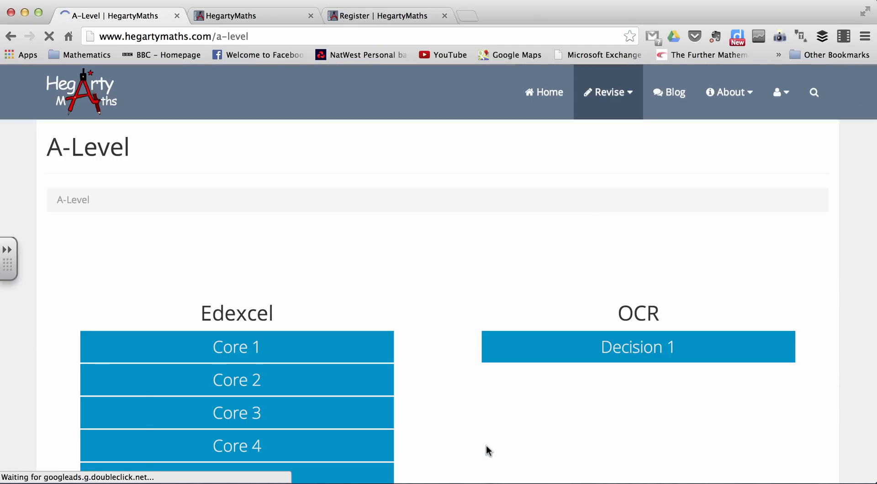
pyautogui.scroll(-3)
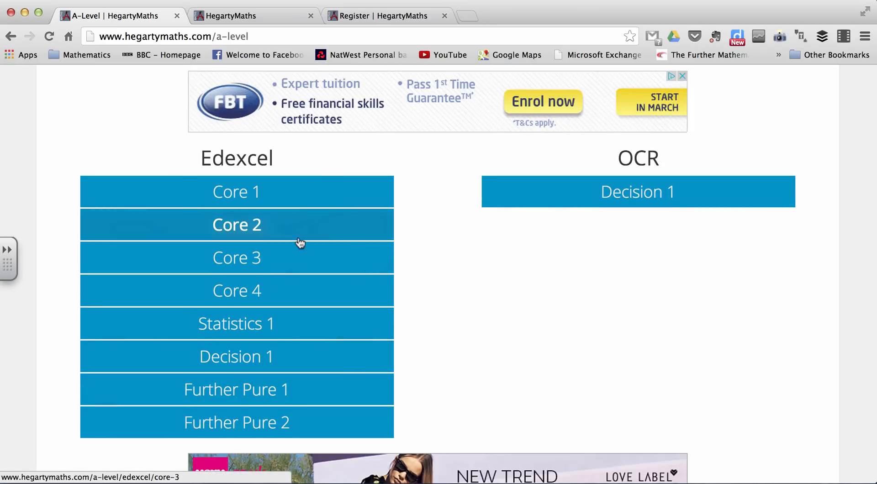
pyautogui.moveTo(397, 308)
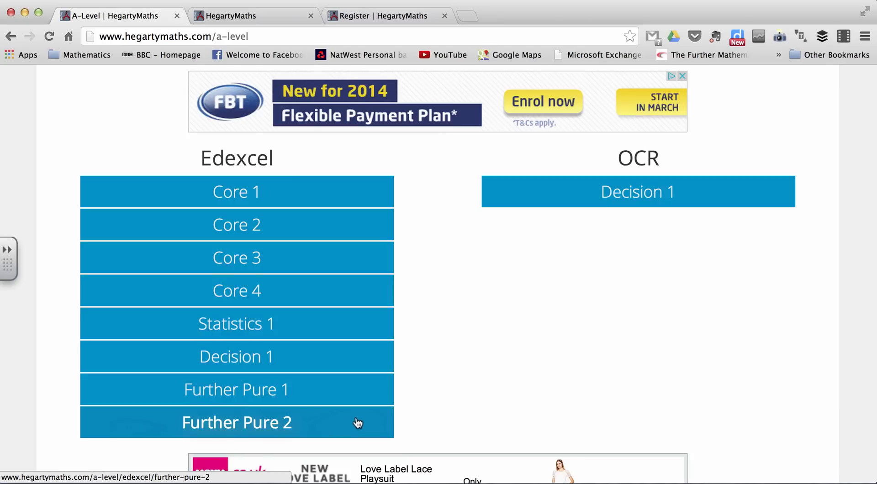
pyautogui.moveTo(501, 264)
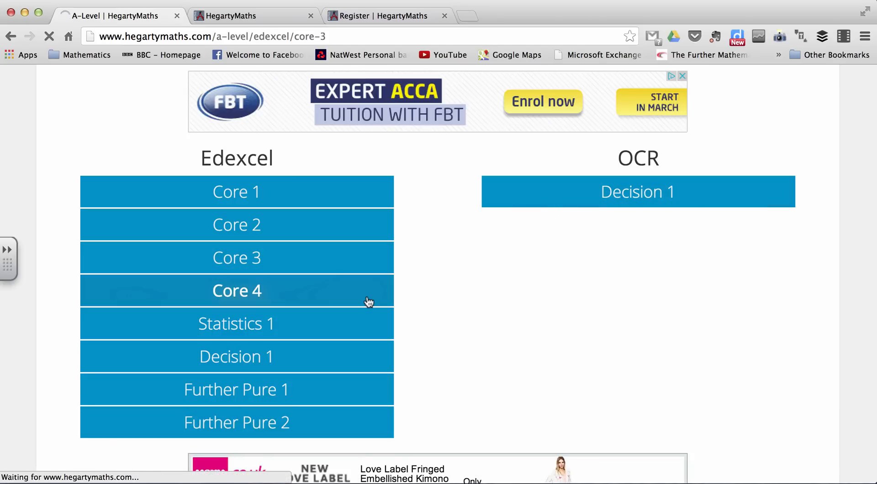
pyautogui.click(235, 258)
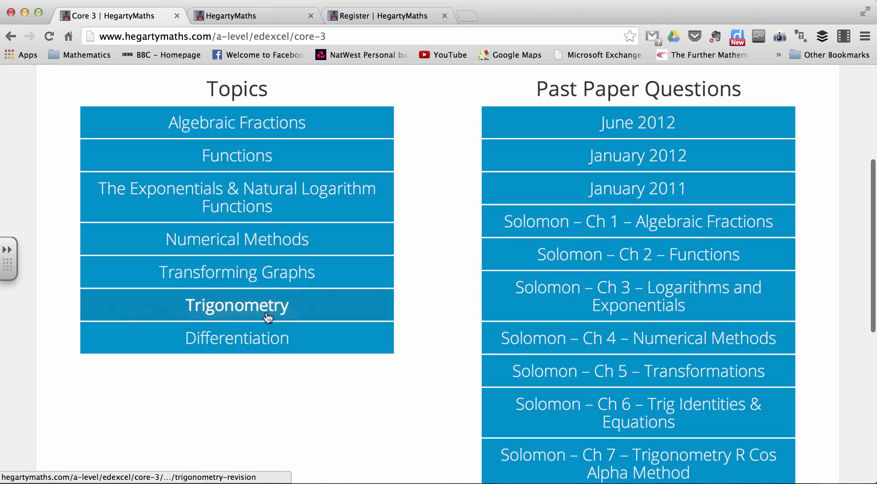
pyautogui.click(236, 338)
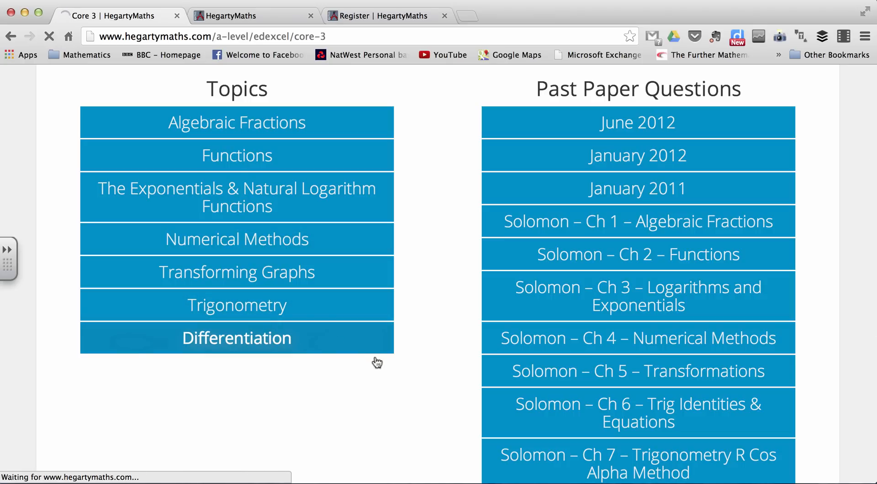
pyautogui.click(236, 338)
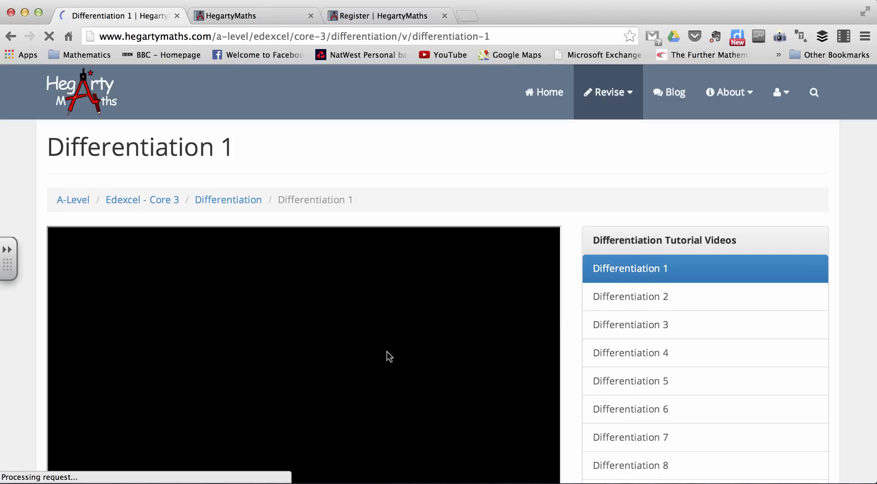
# Switch to the Differentiation Edexcel Questions (1) past paper video, then return home
pyautogui.scroll(-3)
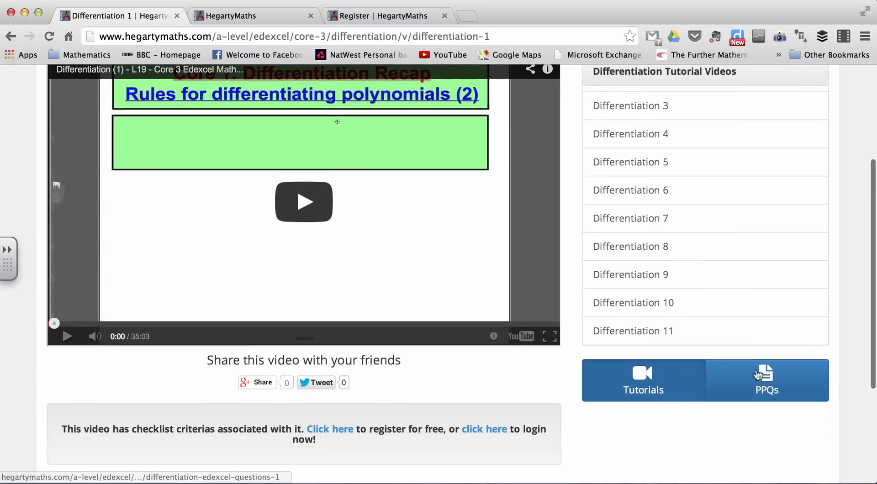
pyautogui.click(766, 380)
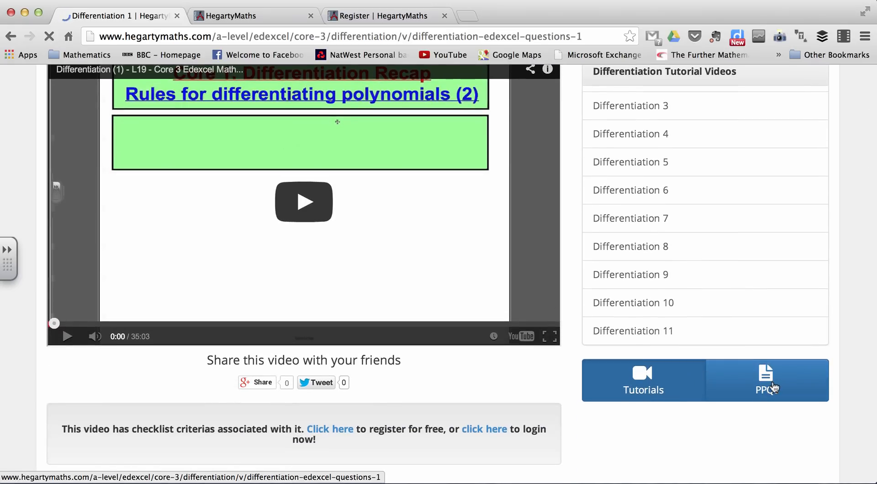
pyautogui.click(765, 380)
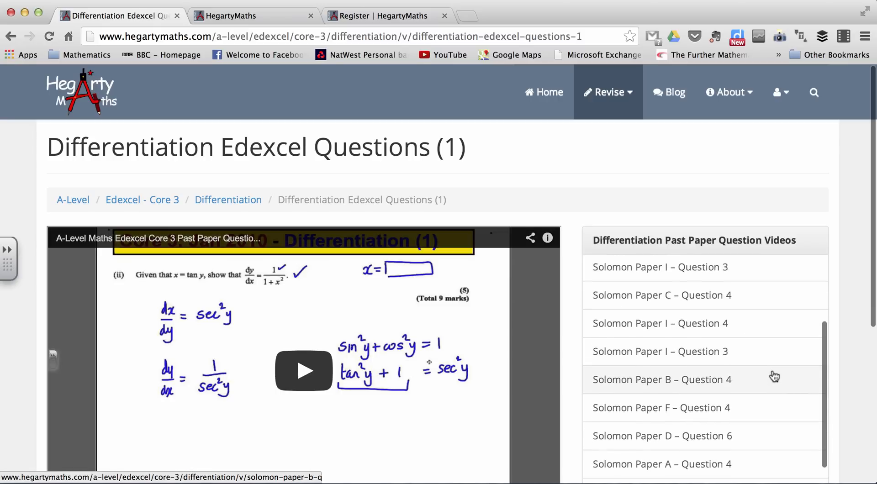
pyautogui.scroll(3)
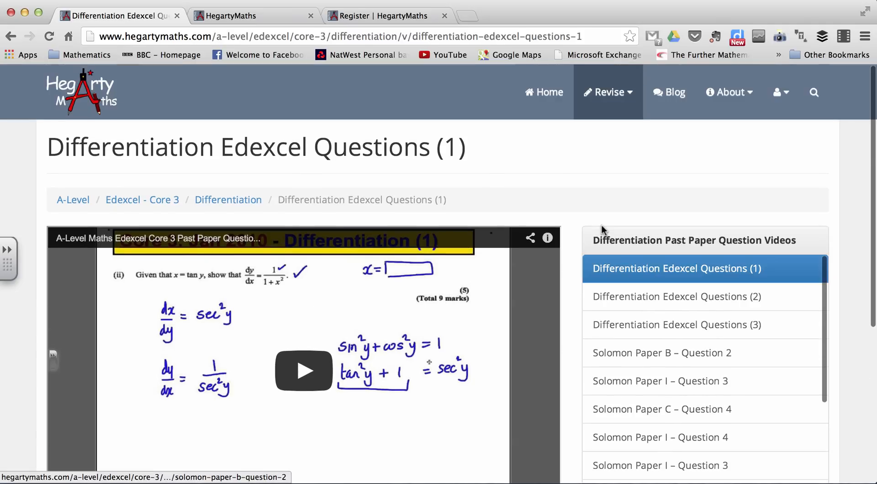
pyautogui.click(543, 92)
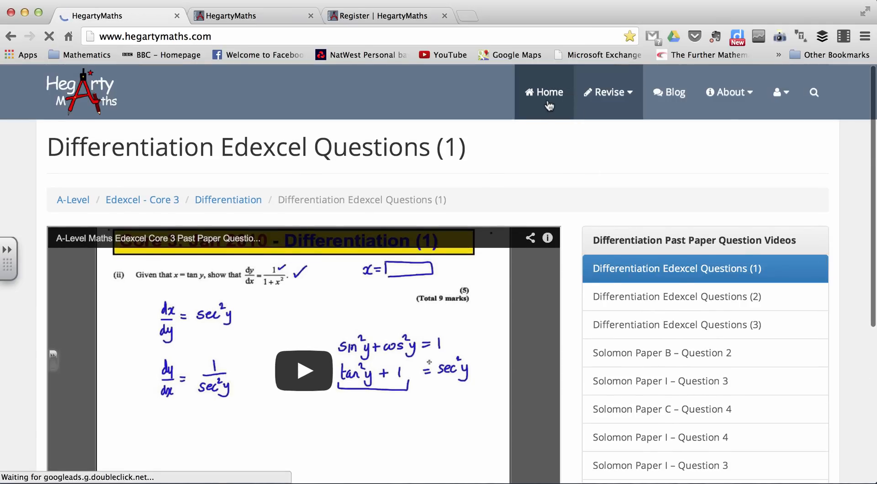
# Switch to the Register tab and start the first name field
pyautogui.click(543, 93)
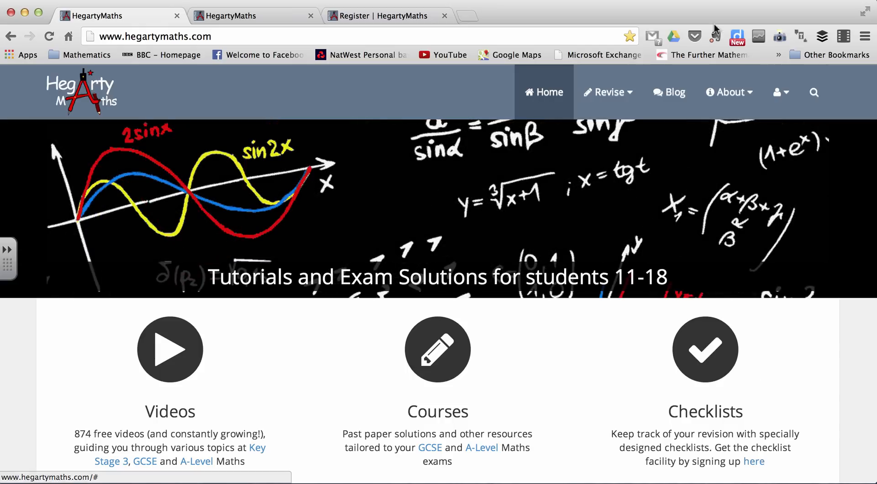
pyautogui.click(385, 16)
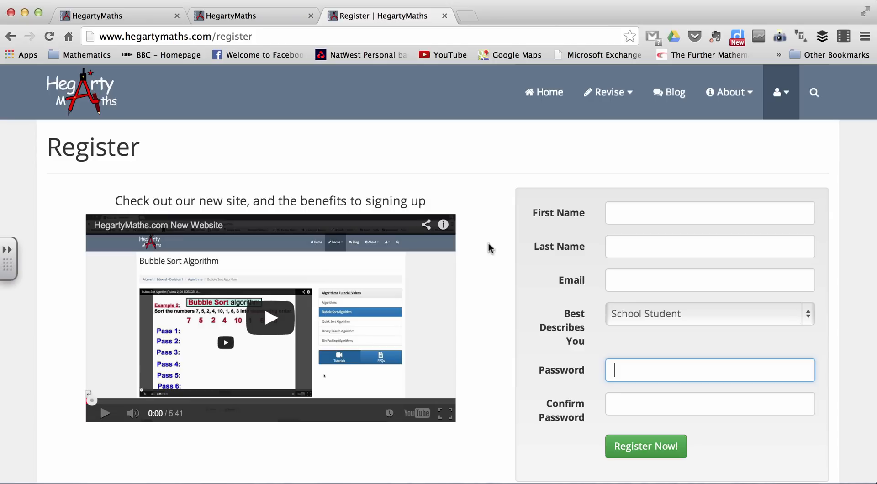
pyautogui.moveTo(496, 419)
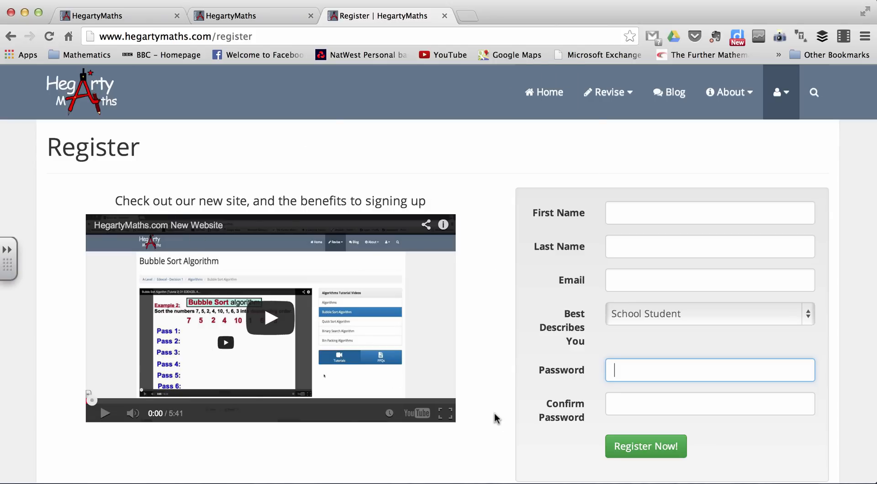
pyautogui.click(709, 213)
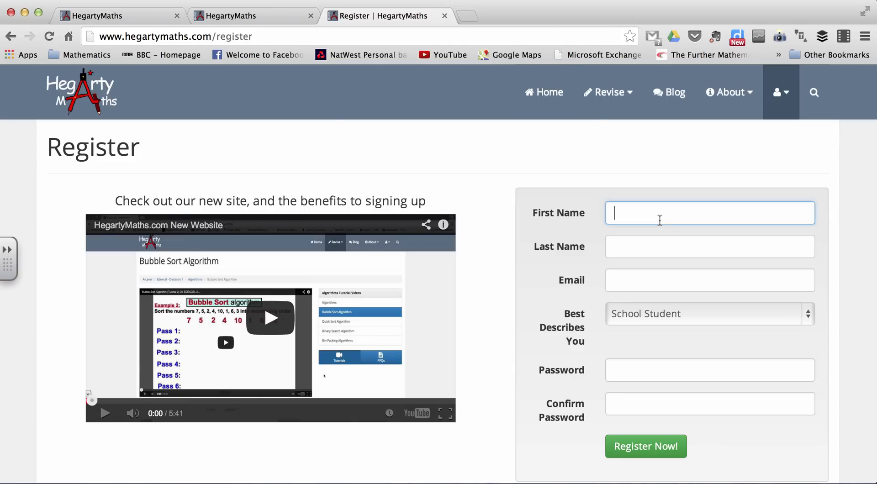
# Keep School Student as the role and move on to the email field
pyautogui.click(708, 281)
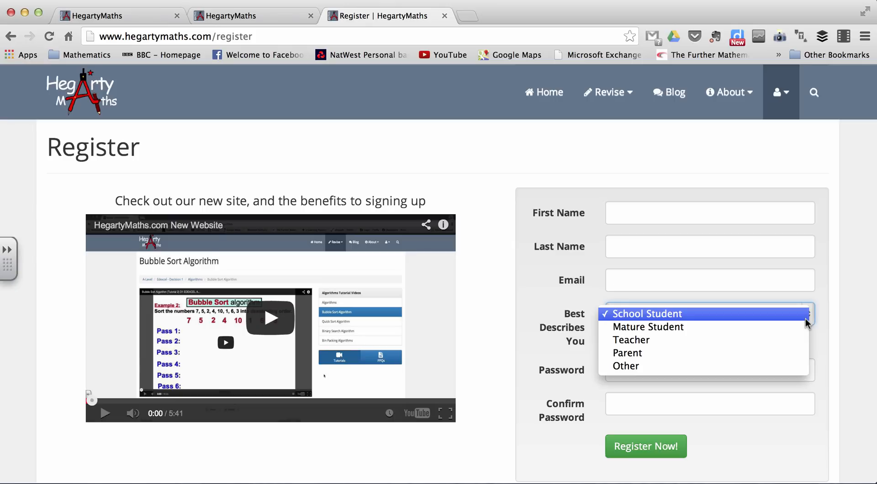
pyautogui.click(644, 313)
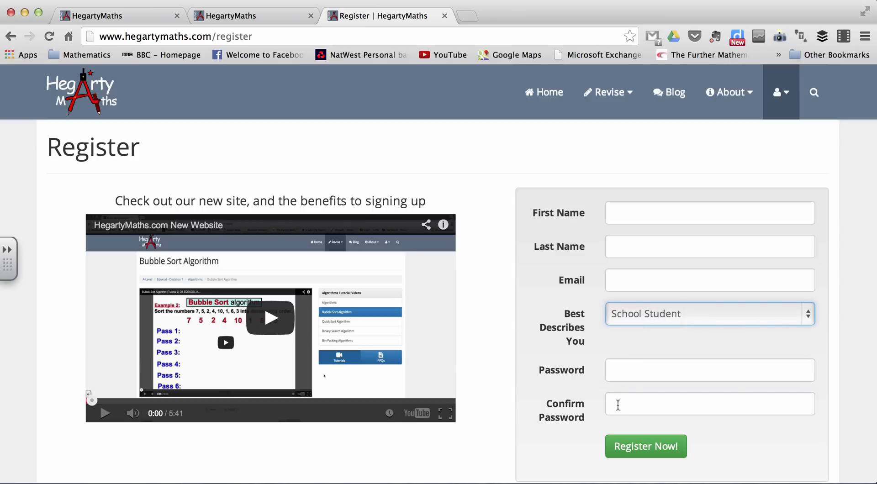
pyautogui.moveTo(640, 393)
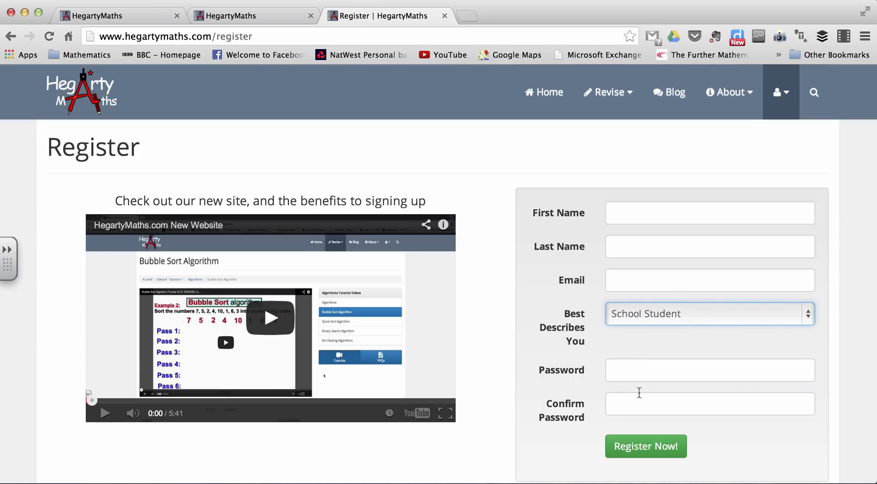
pyautogui.click(709, 280)
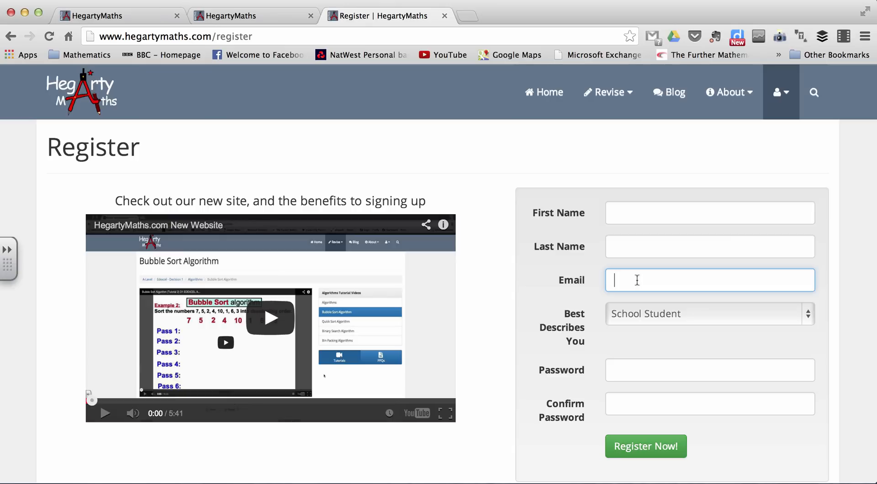
pyautogui.moveTo(595, 448)
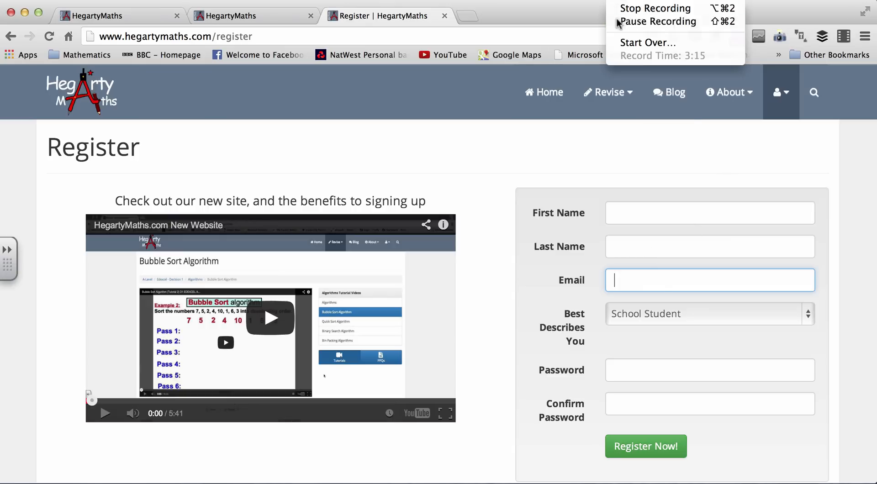
pyautogui.click(645, 446)
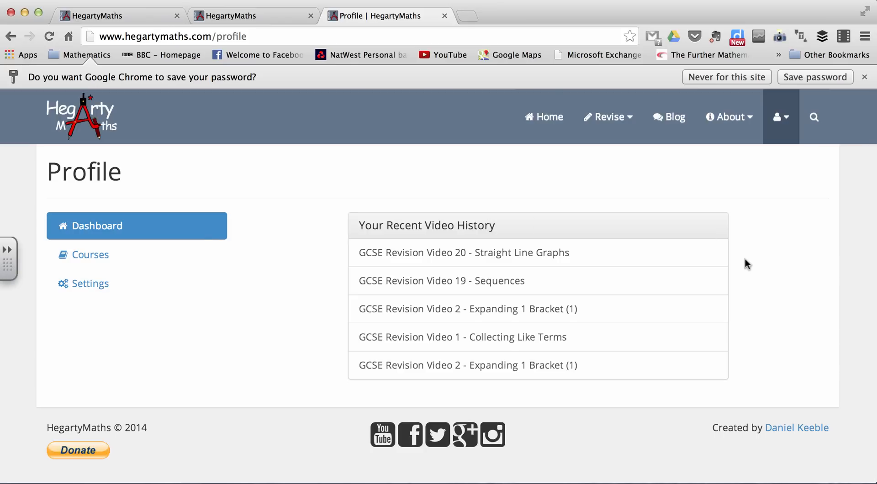
pyautogui.moveTo(453, 318)
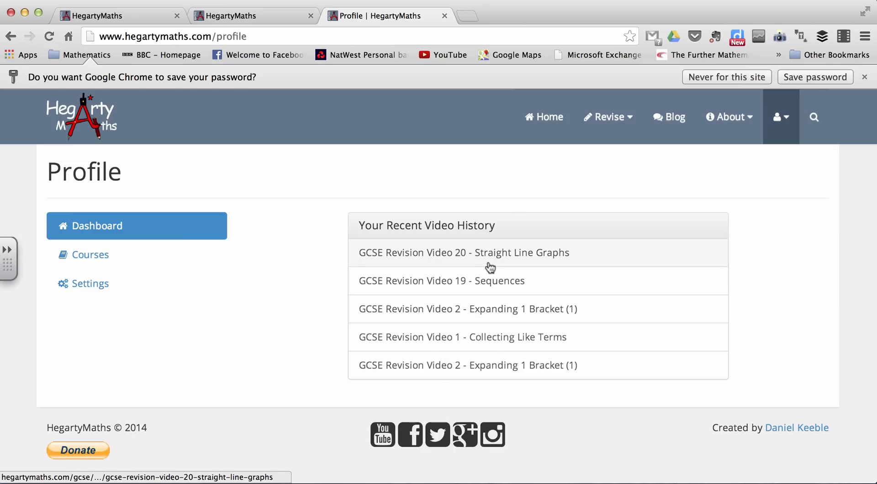
# Open the profile's Courses page and the list of courses to subscribe to
pyautogui.click(91, 254)
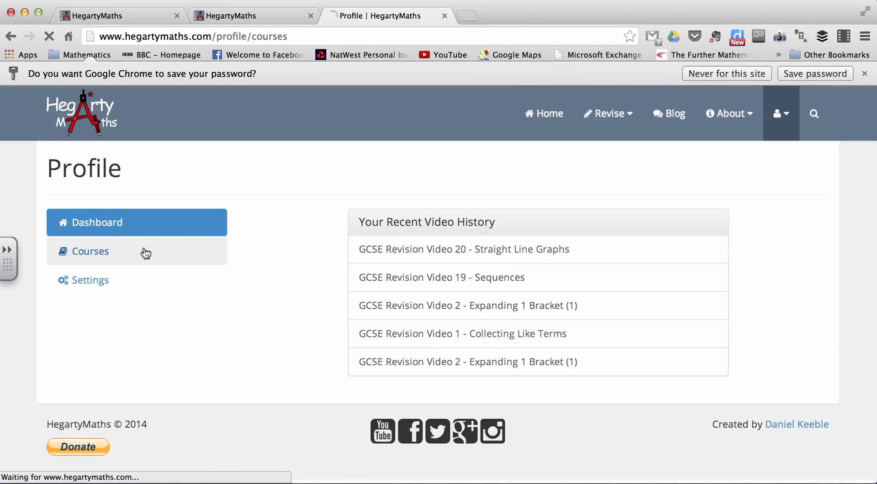
pyautogui.click(90, 251)
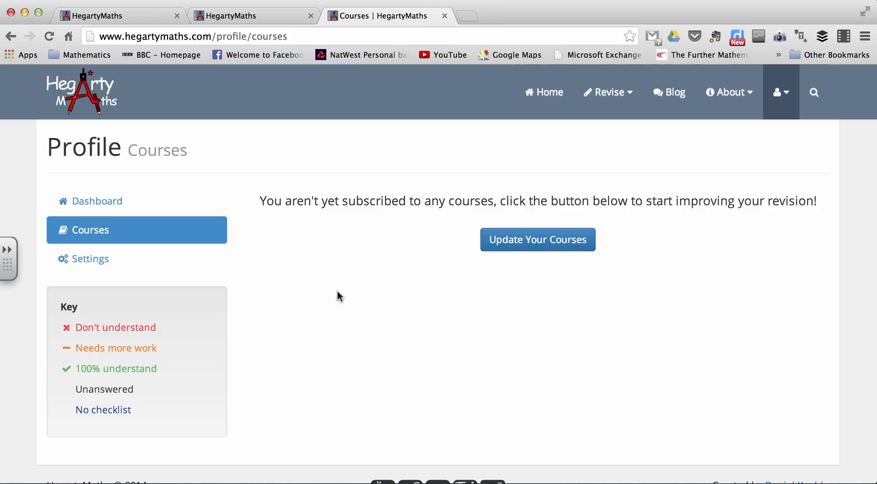
pyautogui.moveTo(476, 287)
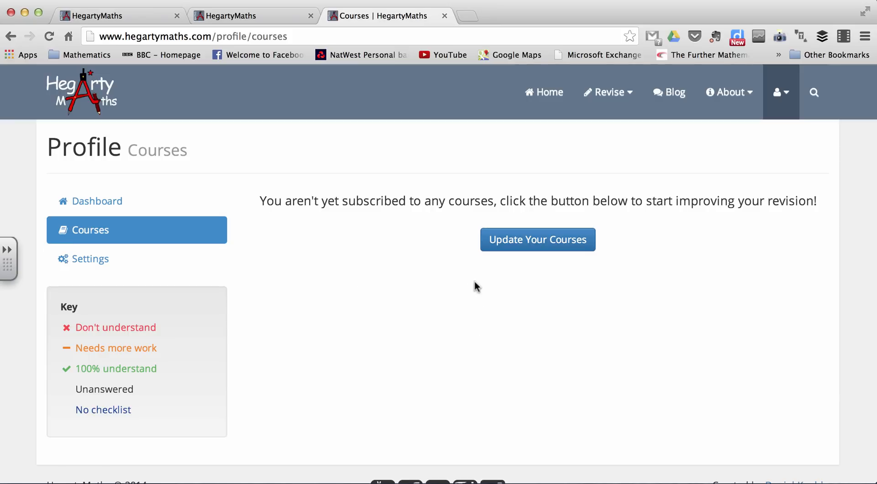
pyautogui.click(536, 239)
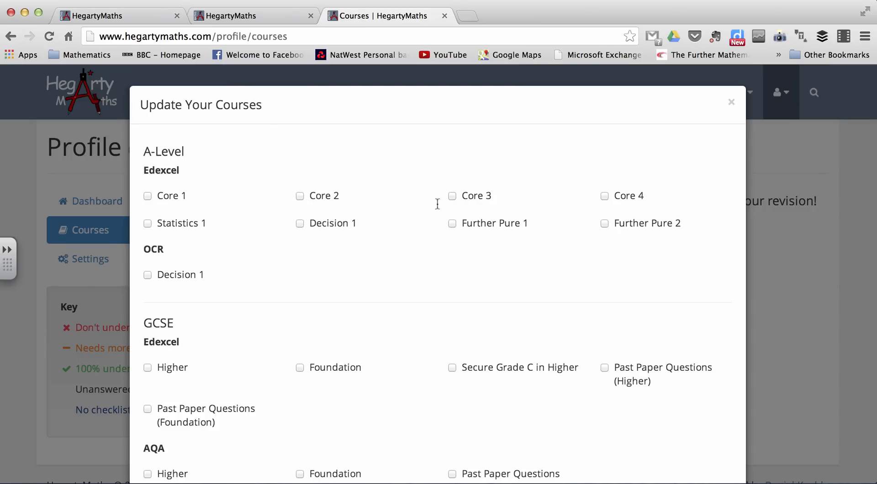
# Tick Core 3, Core 4, Decision 1, Higher and Secure Grade C in Higher, and save the subscriptions
pyautogui.click(452, 195)
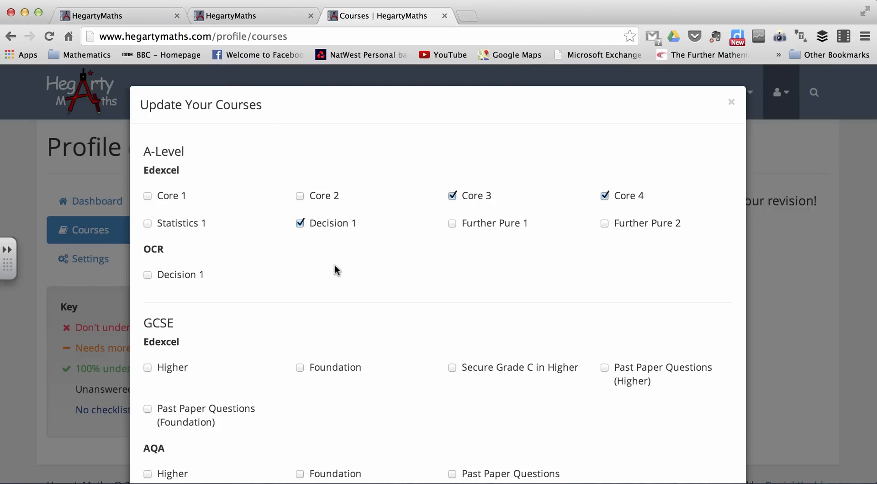
pyautogui.scroll(-3)
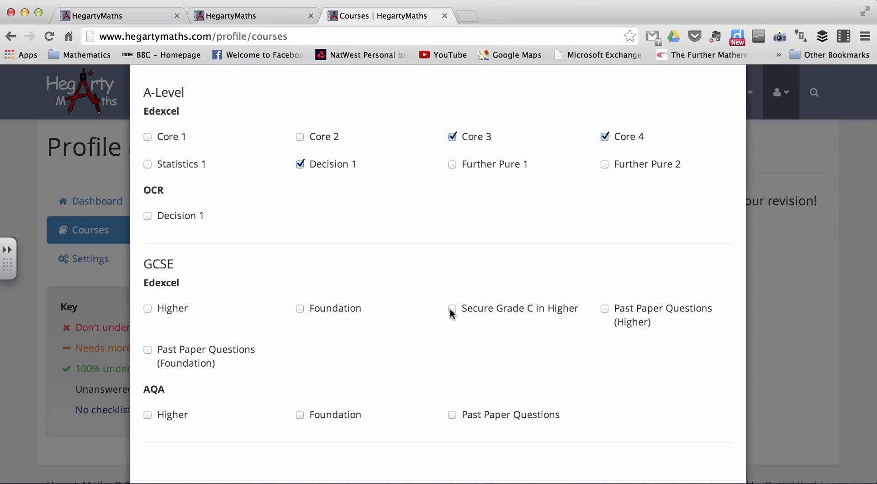
pyautogui.click(452, 308)
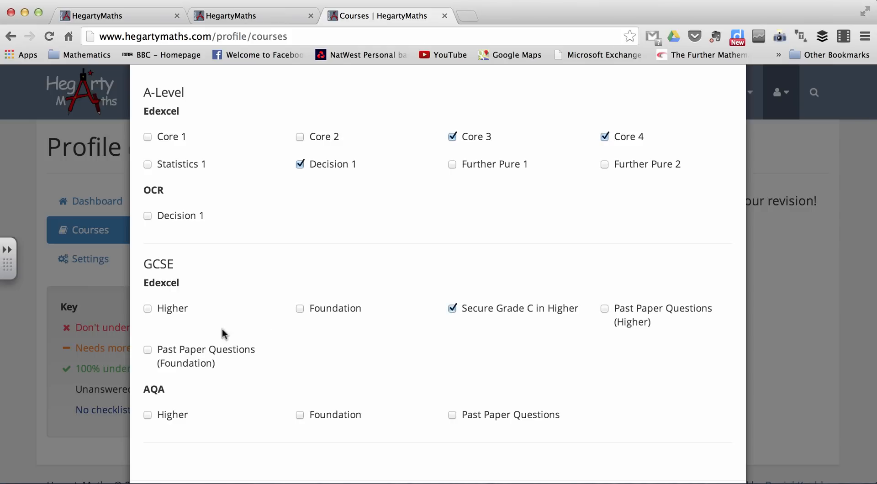
pyautogui.click(148, 308)
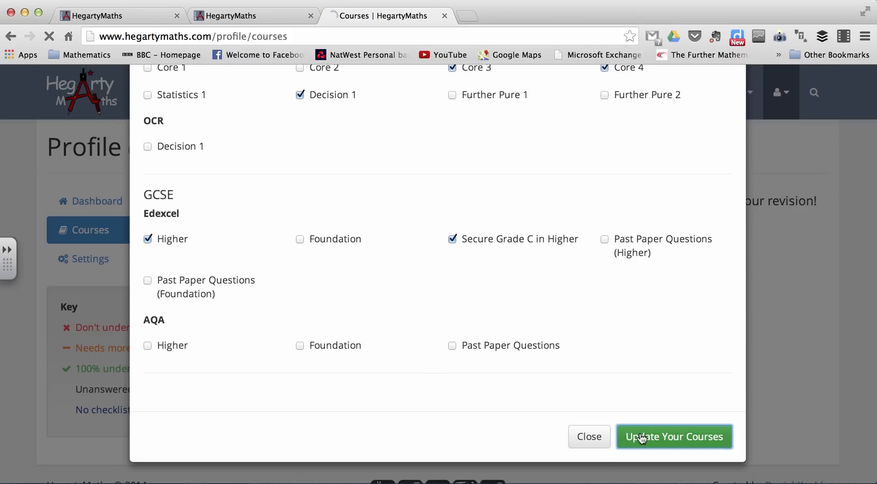
pyautogui.click(674, 437)
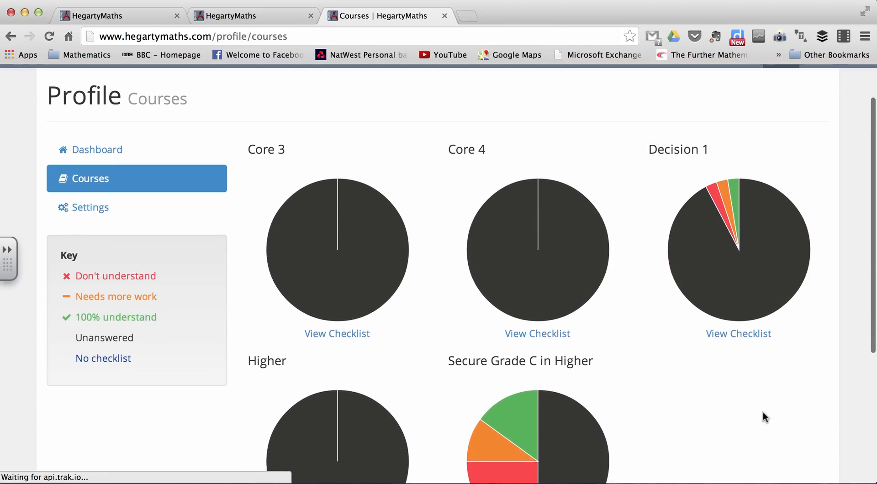
# Open the Decision 1 checklist from its progress pie chart
pyautogui.scroll(-3)
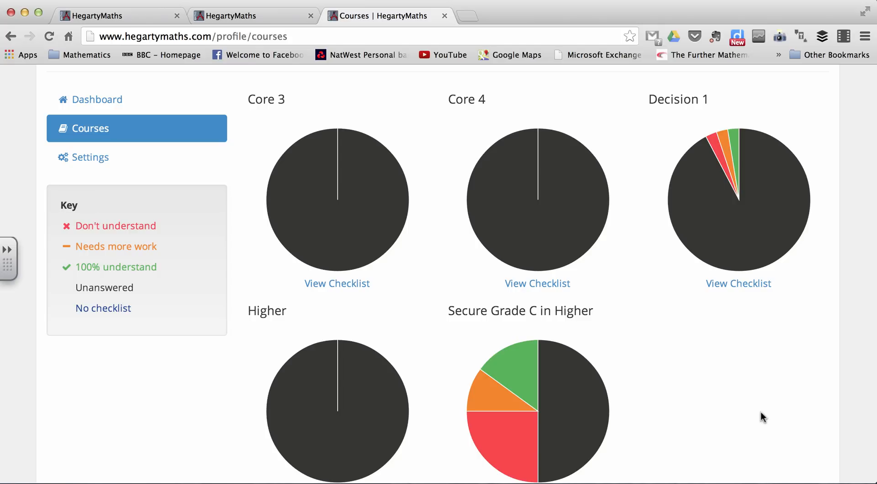
pyautogui.moveTo(737, 284)
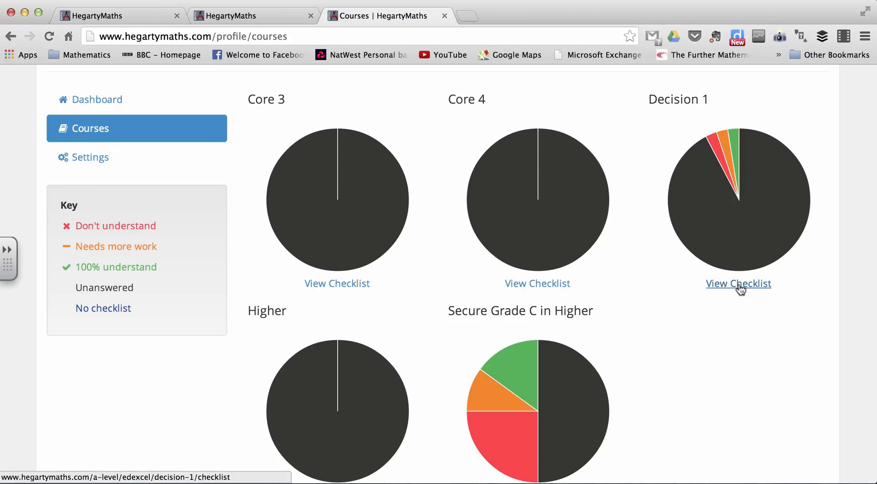
pyautogui.click(738, 283)
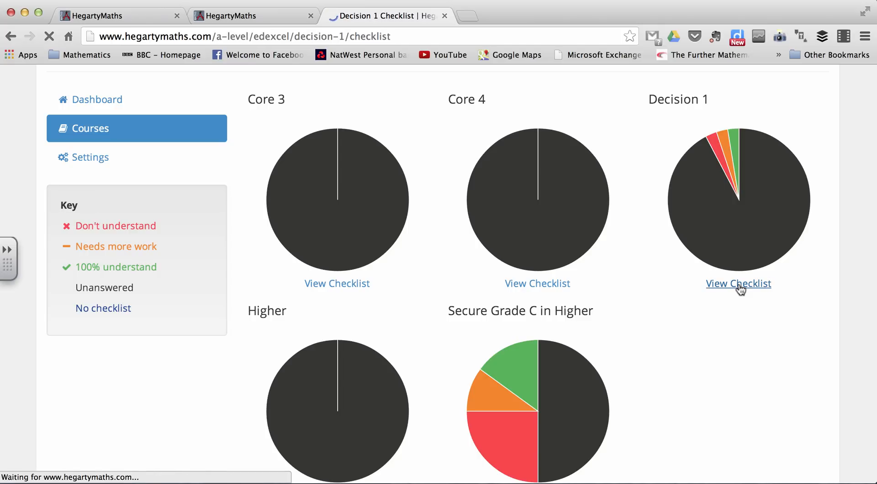
# Scroll the Decision 1 checklist and rate the trace table algorithm criterion as not understood
pyautogui.click(738, 283)
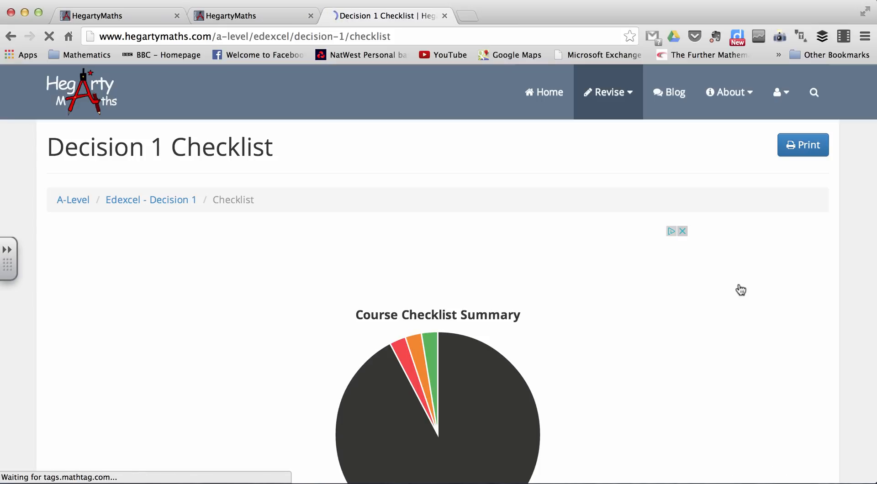
pyautogui.scroll(-3)
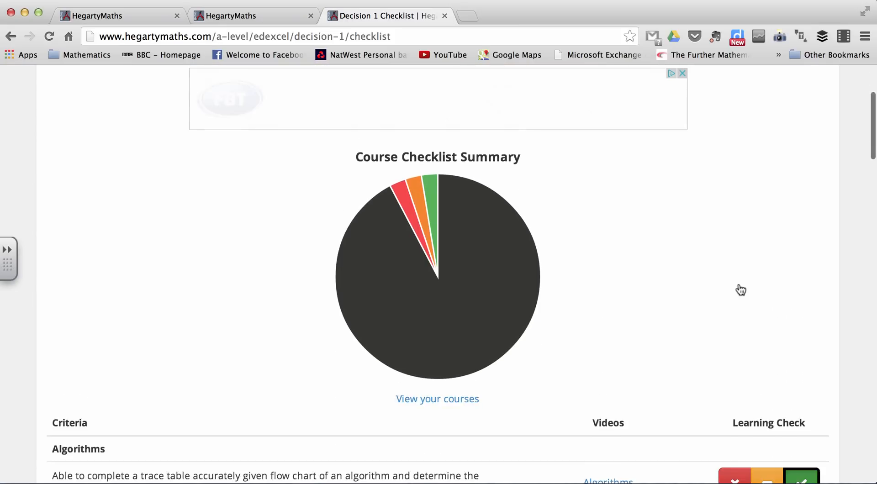
pyautogui.scroll(-3)
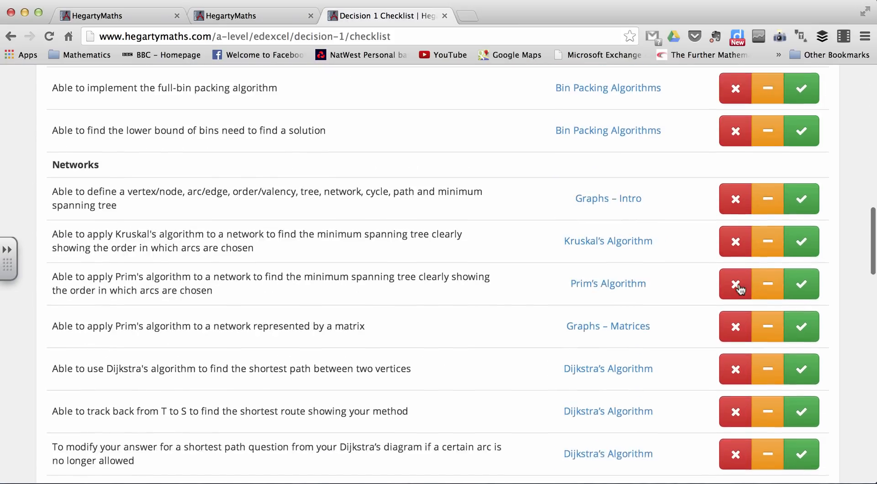
pyautogui.scroll(3)
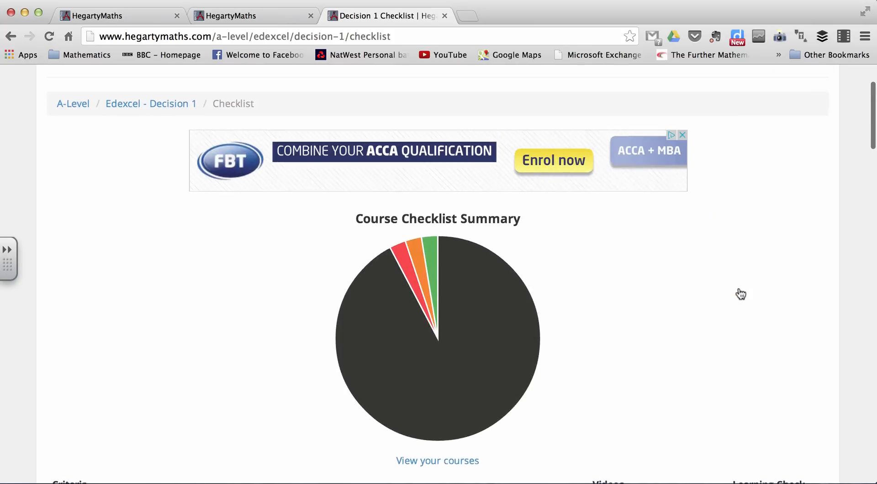
pyautogui.scroll(-3)
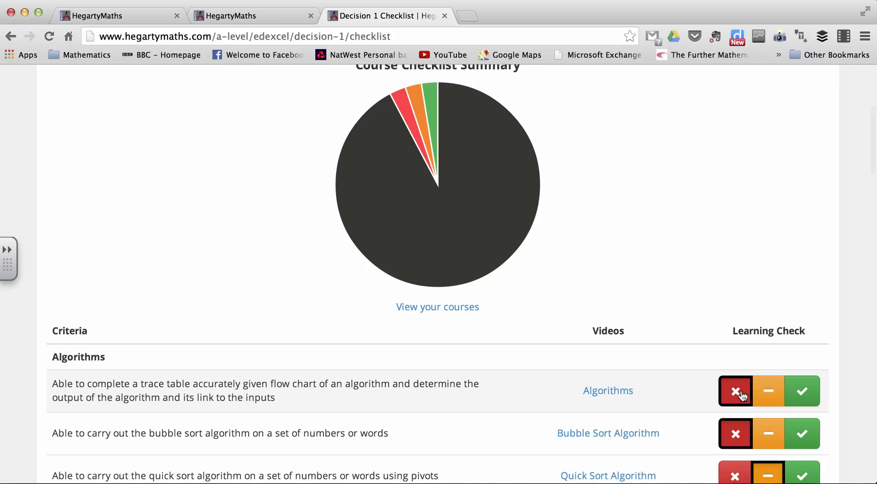
pyautogui.click(734, 390)
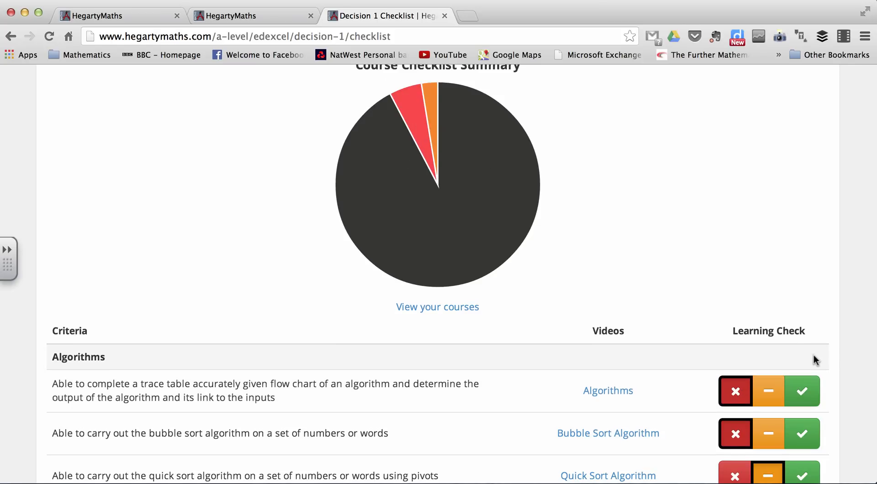
# Rate bubble sort and quick sort as fully understood, updating the pie chart
pyautogui.scroll(-3)
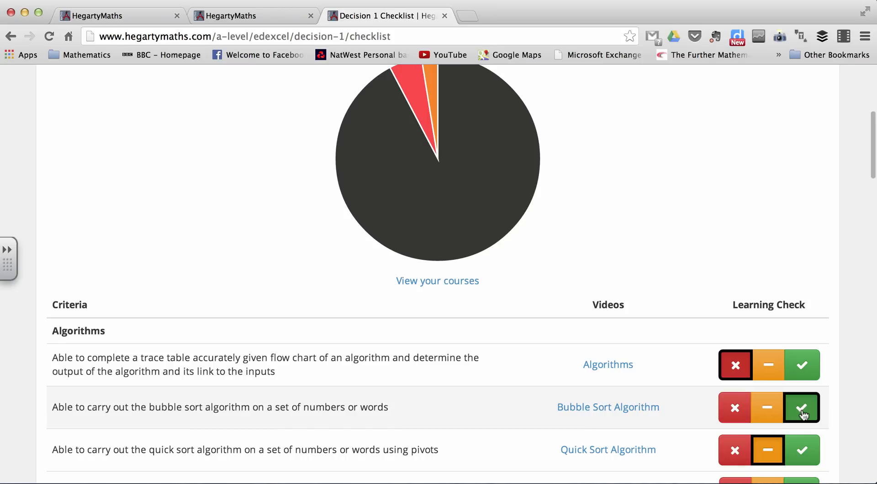
pyautogui.click(801, 407)
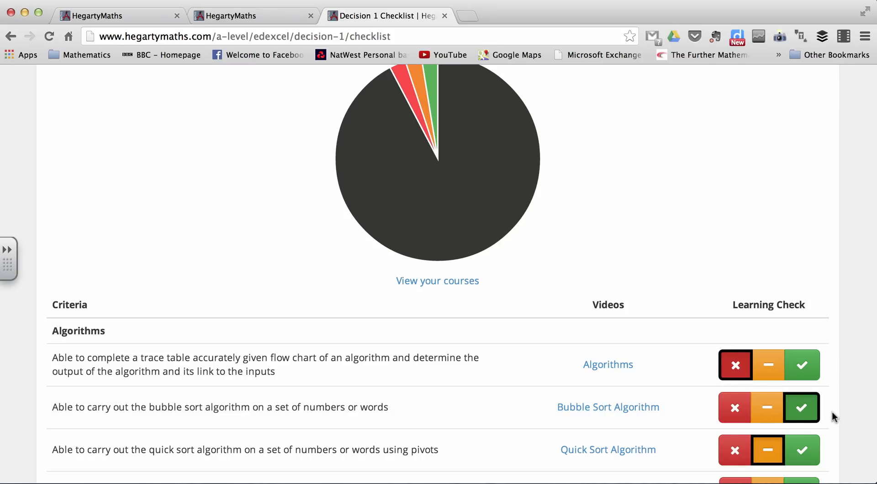
pyautogui.click(801, 450)
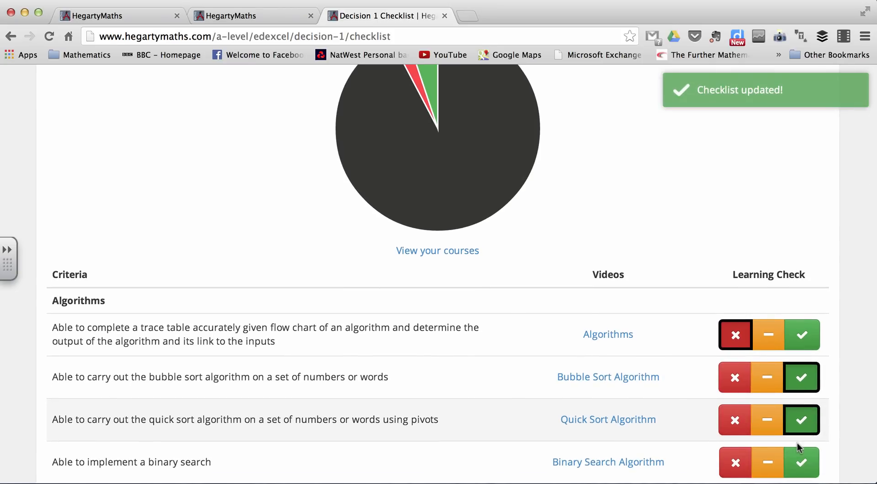
pyautogui.scroll(3)
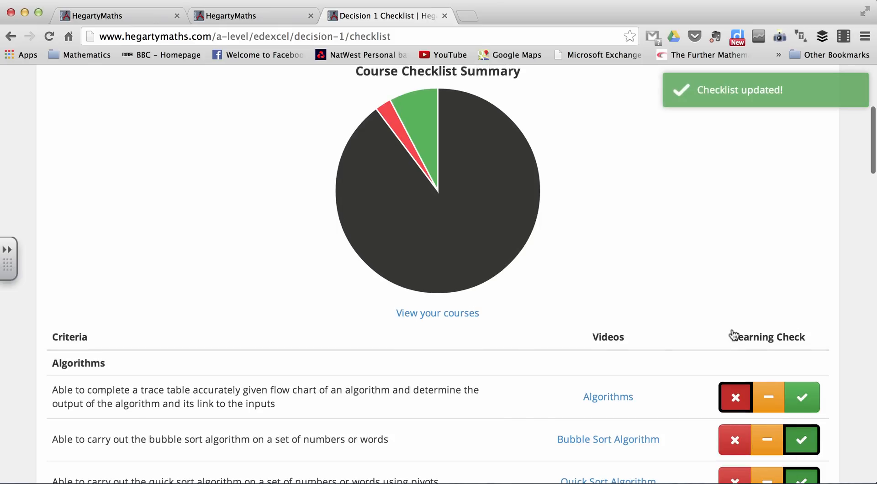
pyautogui.scroll(-3)
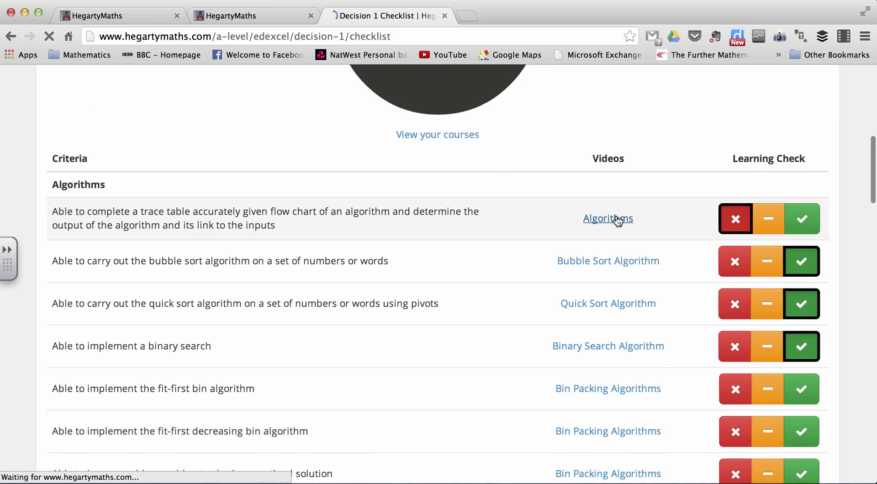
# On the Algorithms tutorial video page, rate its trace table criterion as fully understood
pyautogui.click(607, 219)
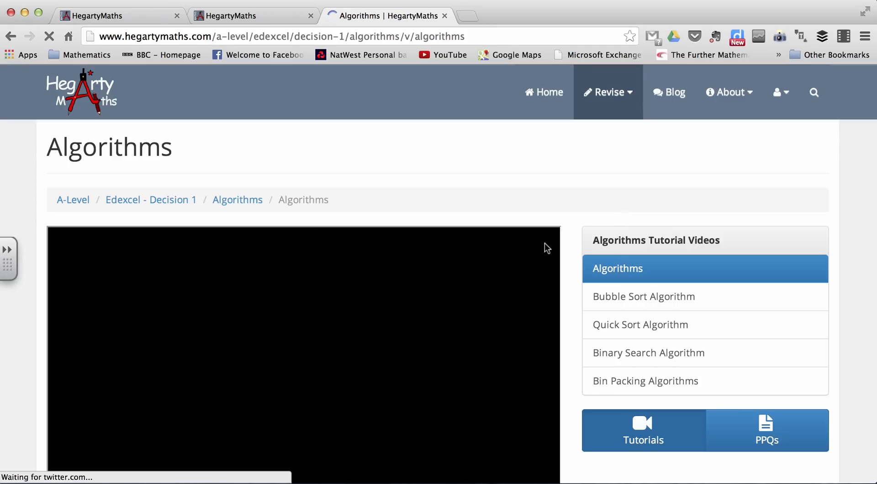
pyautogui.scroll(-3)
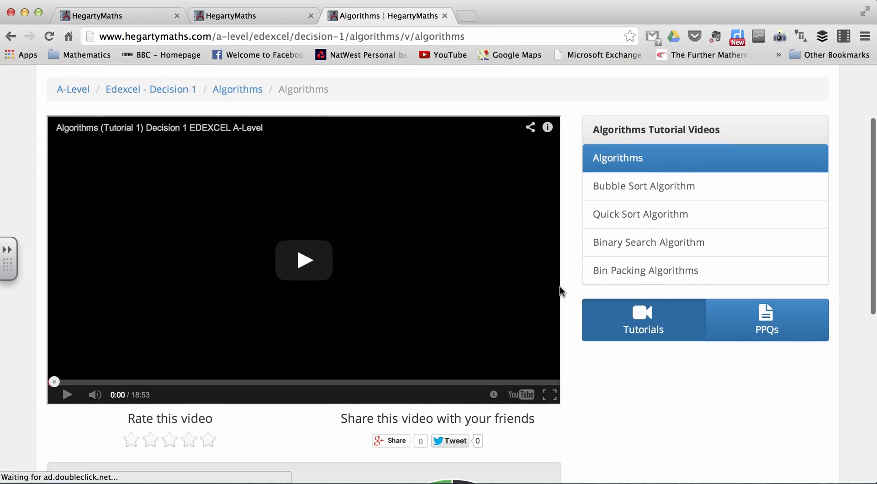
pyautogui.scroll(-3)
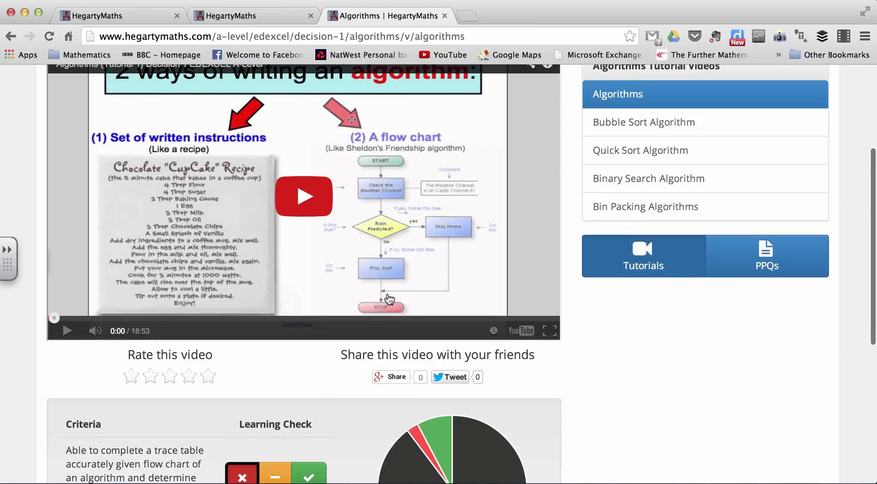
pyautogui.scroll(-3)
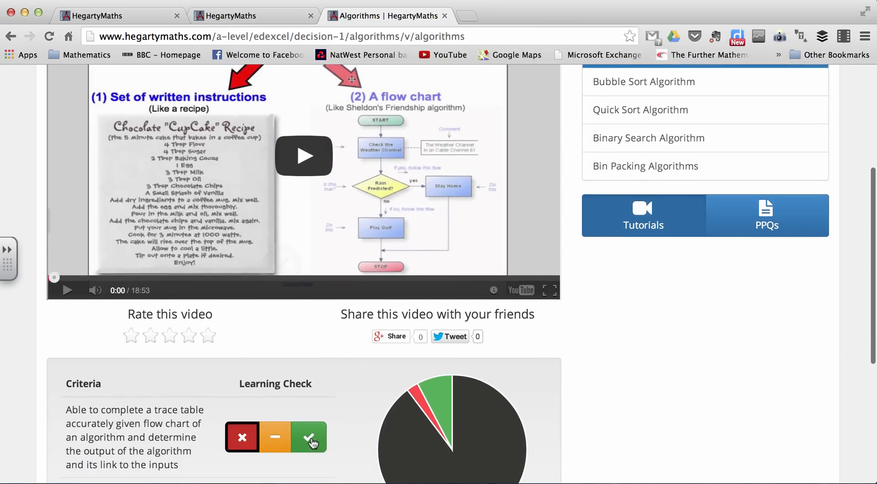
pyautogui.click(308, 437)
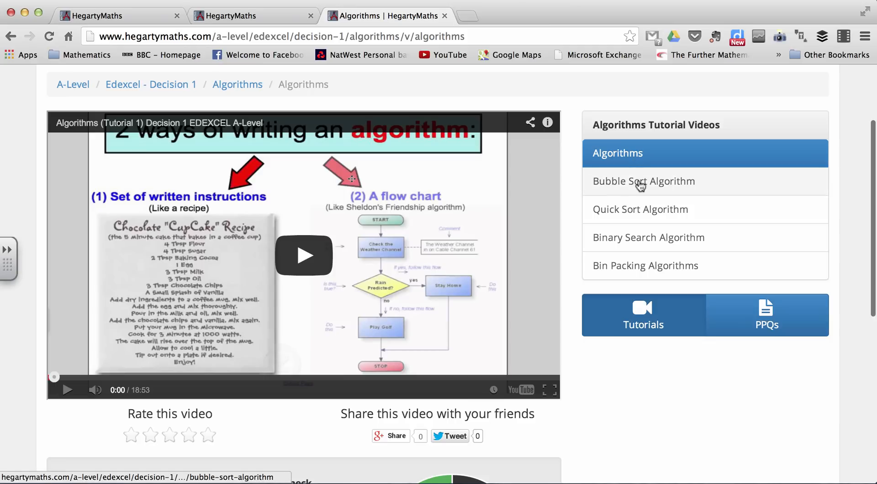
# On the Bubble Sort Algorithm video page, rate its criterion as needing more work
pyautogui.click(643, 181)
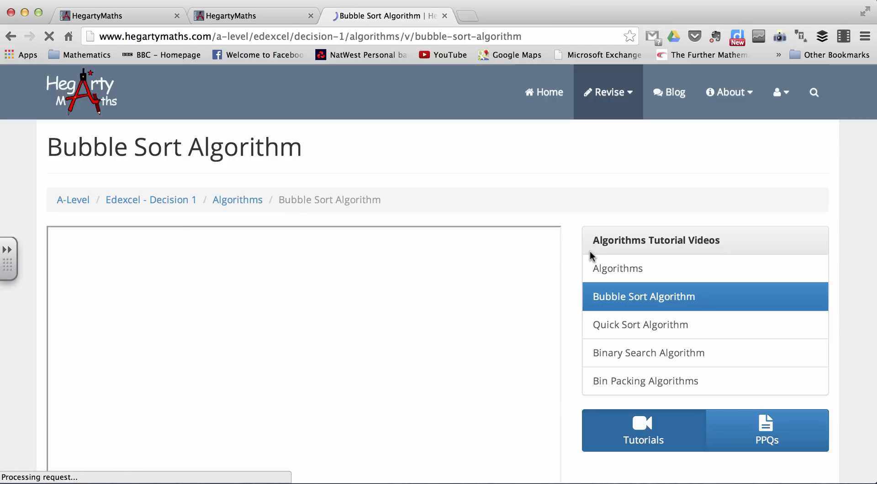
pyautogui.scroll(-3)
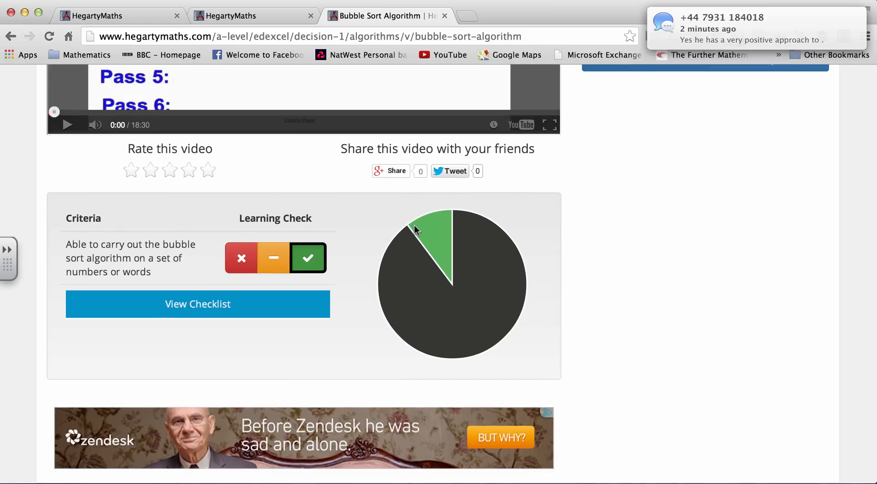
pyautogui.click(274, 257)
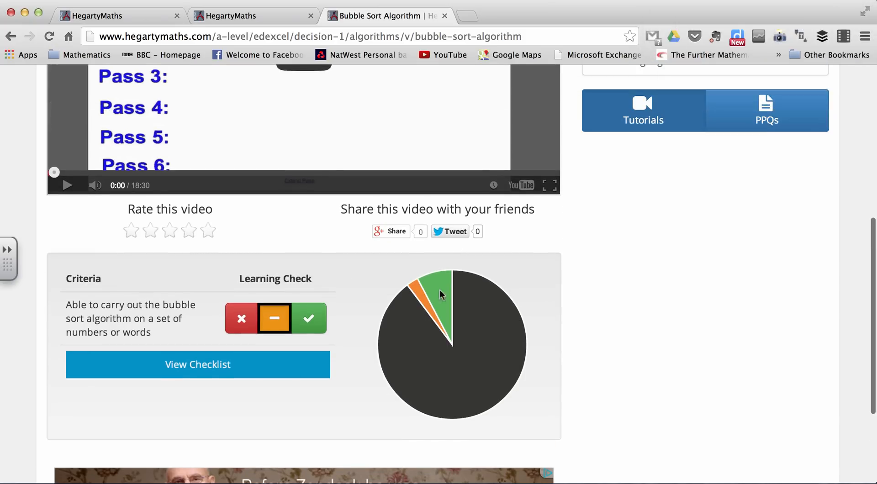
pyautogui.scroll(3)
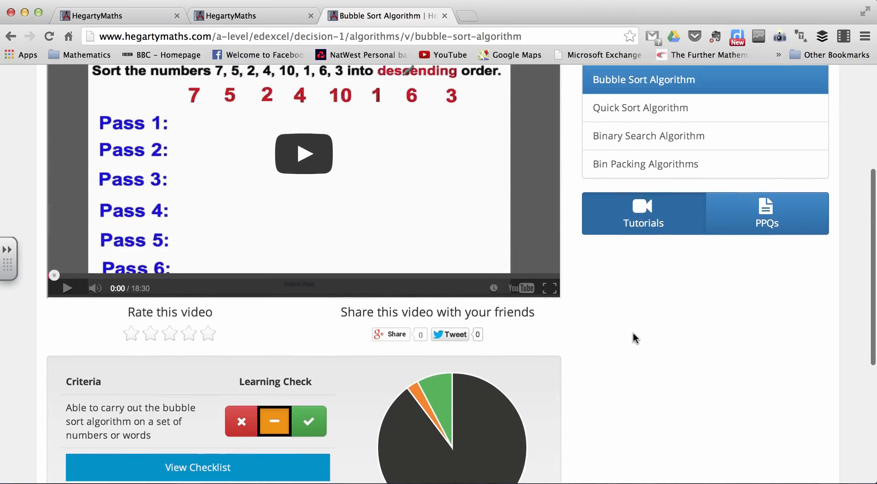
pyautogui.scroll(-3)
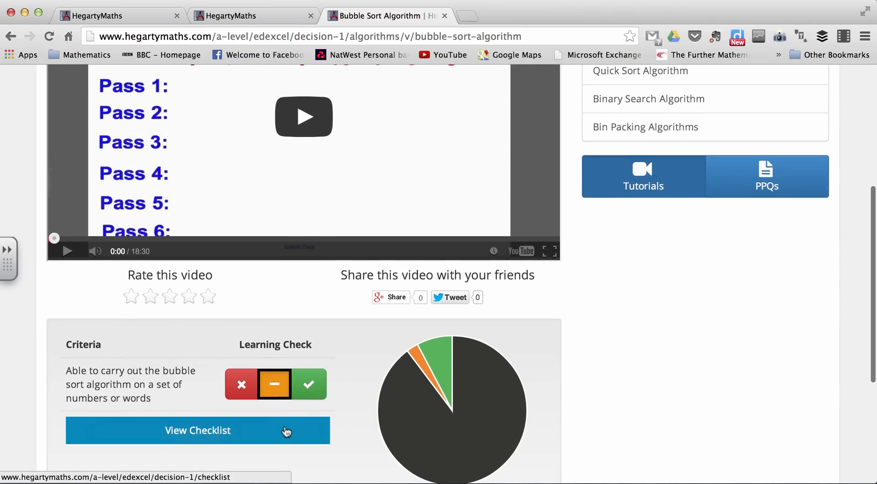
# Return to the Decision 1 course checklist and scroll through its ratings
pyautogui.click(197, 430)
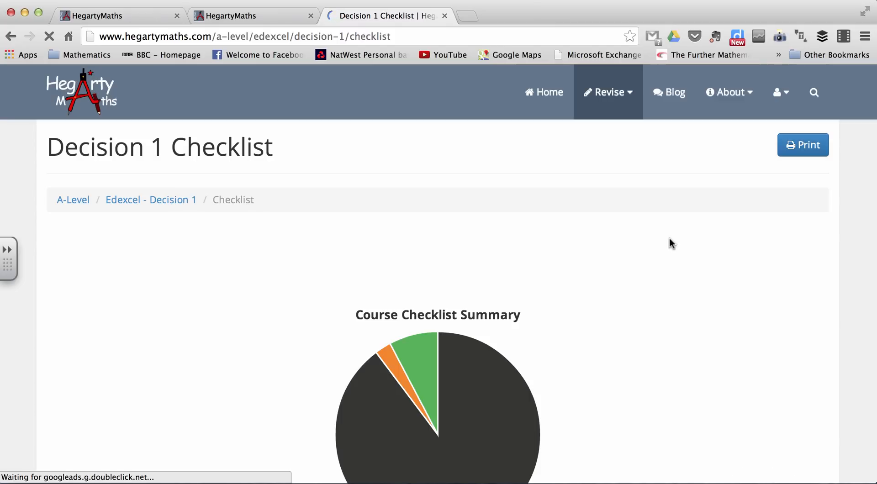
pyautogui.scroll(-3)
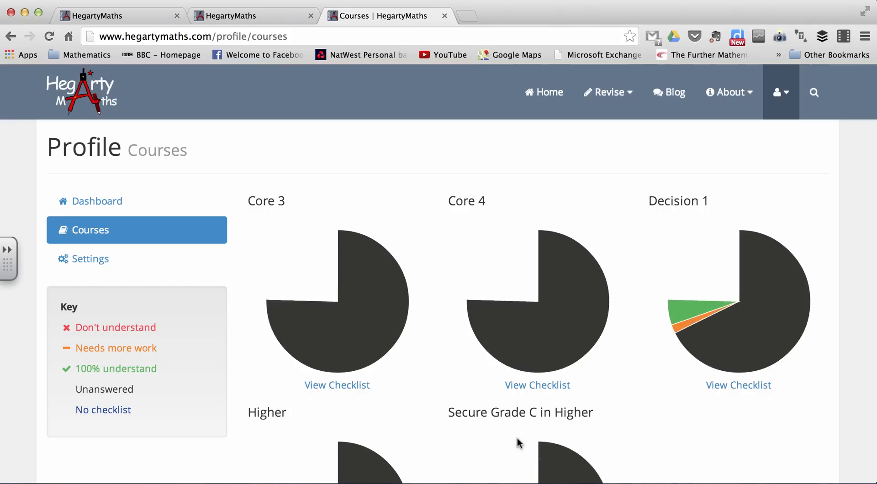
# Open the Secure Grade C in Higher checklist and scroll through its topic ratings and pie chart
pyautogui.scroll(-3)
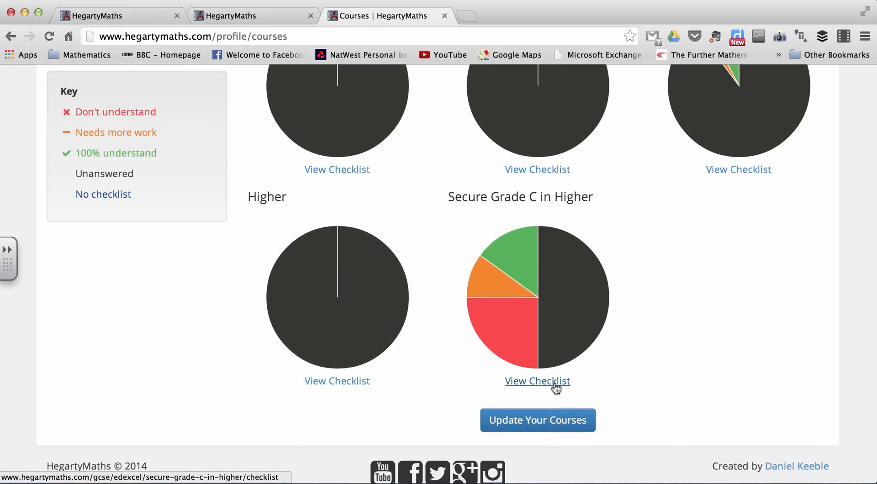
pyautogui.click(537, 381)
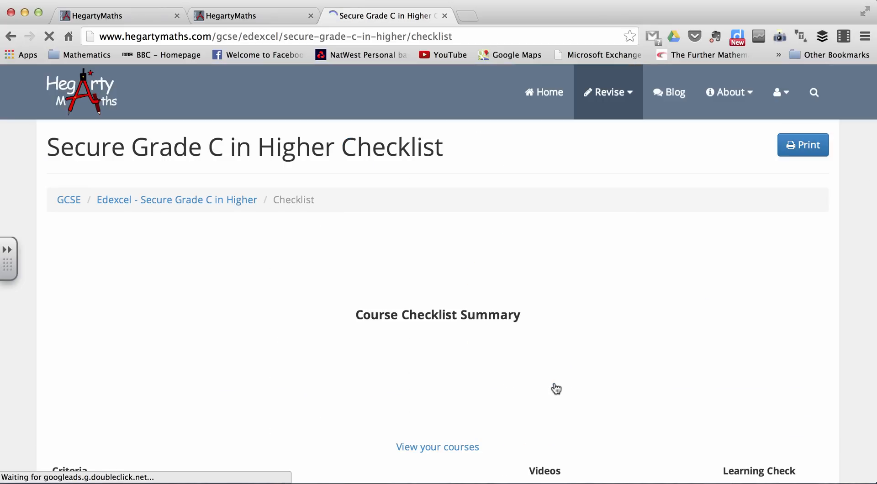
pyautogui.scroll(-3)
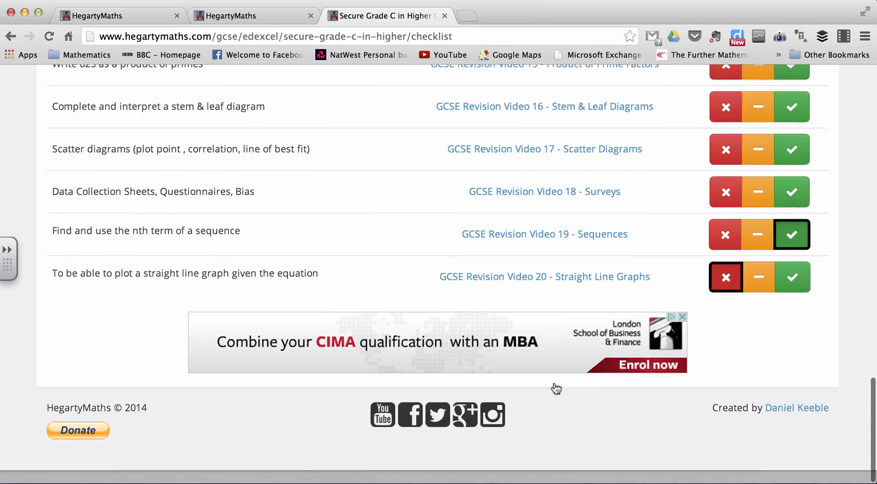
pyautogui.scroll(3)
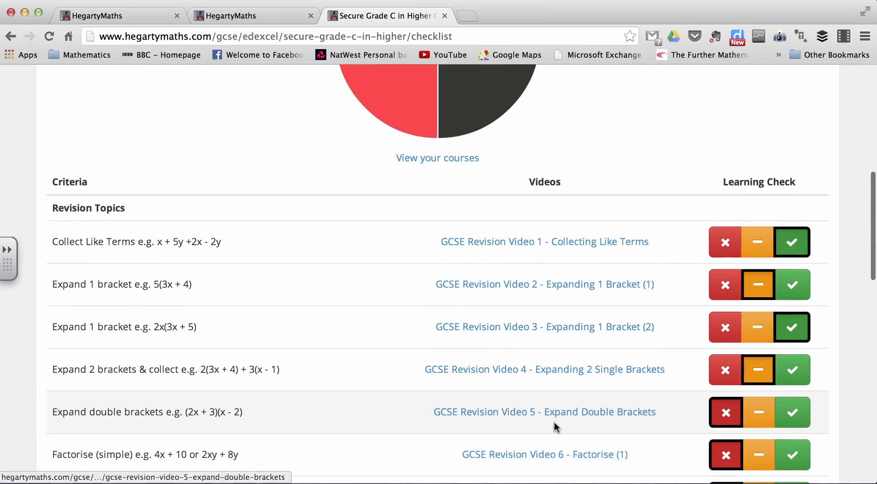
pyautogui.scroll(-3)
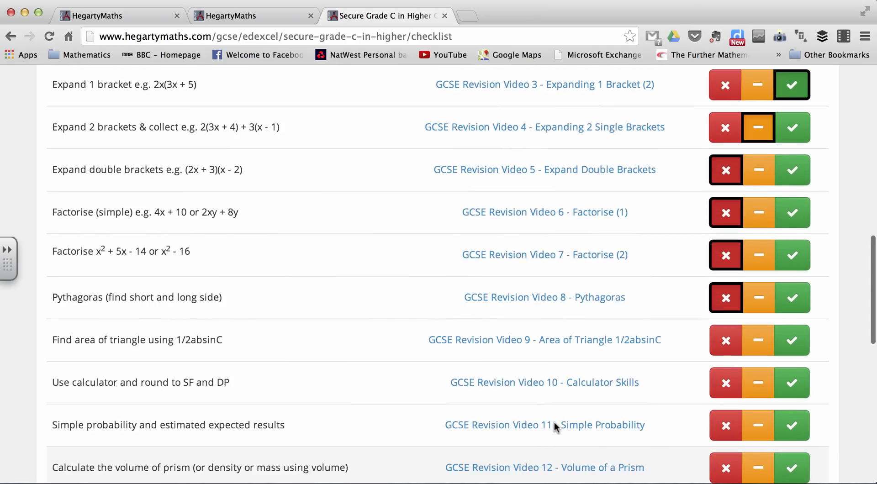
pyautogui.scroll(3)
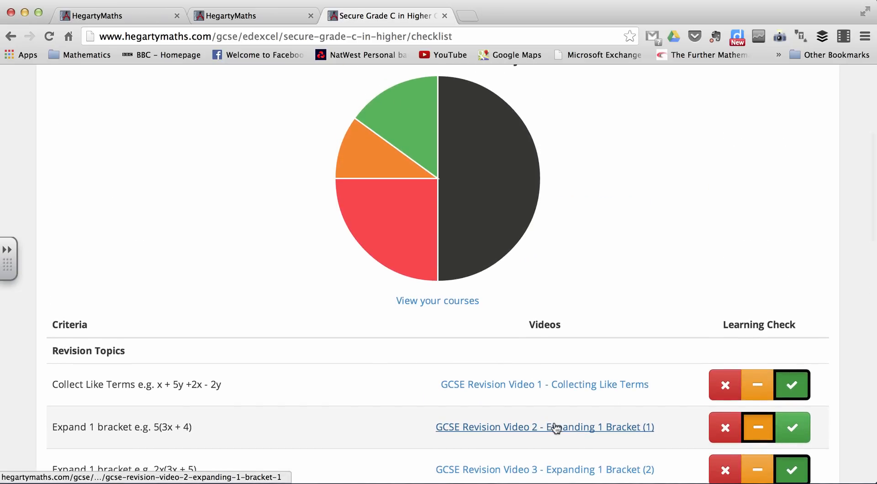
# Open the Collecting Like Terms GCSE revision video page
pyautogui.click(543, 384)
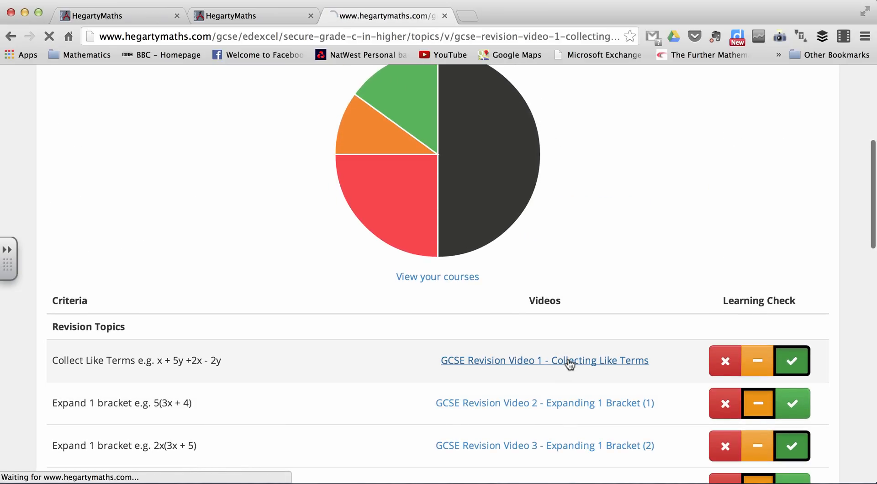
pyautogui.click(543, 360)
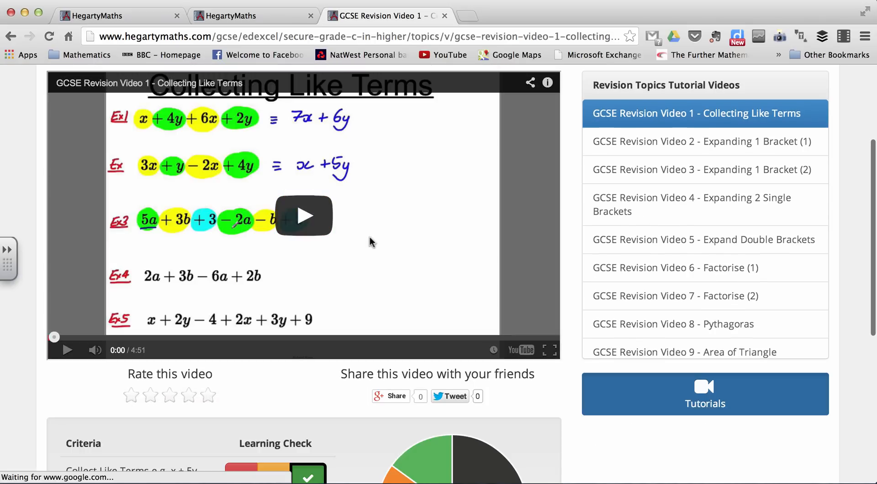
pyautogui.scroll(-3)
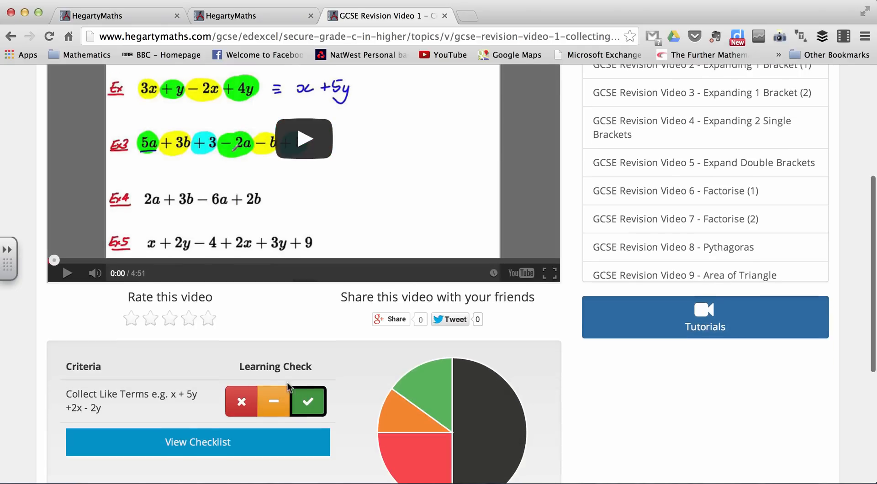
# Open Expanding 1 Bracket (1) and rate its 5(3x + 4) criterion as fully understood
pyautogui.click(273, 401)
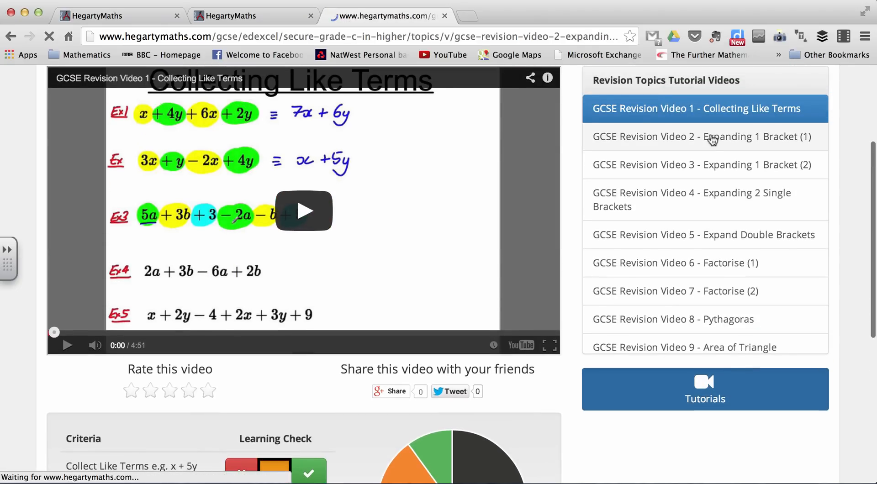
pyautogui.click(700, 136)
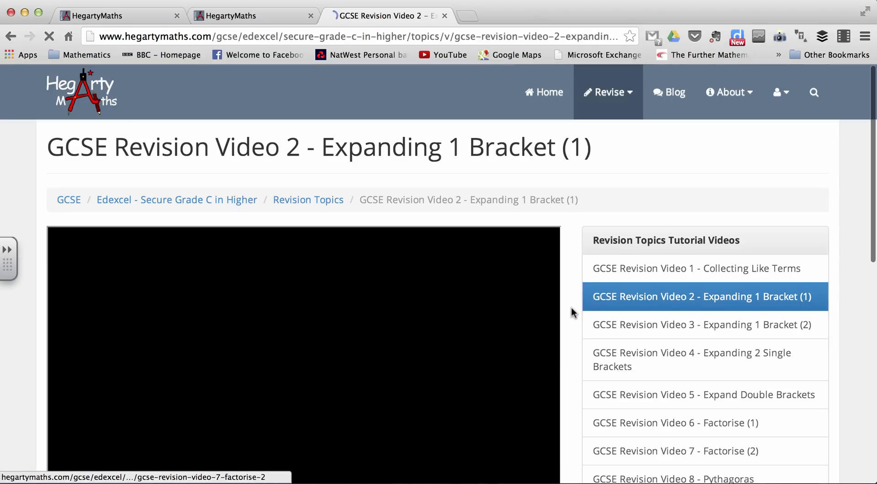
pyautogui.scroll(-3)
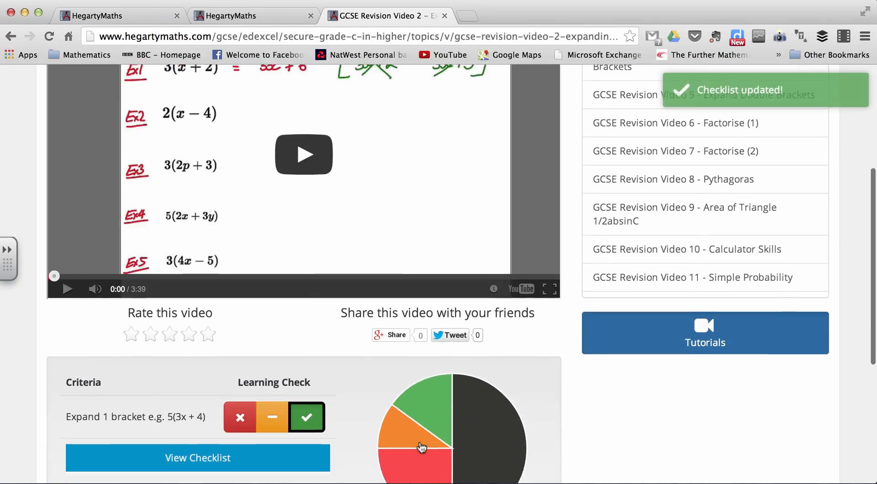
pyautogui.scroll(-3)
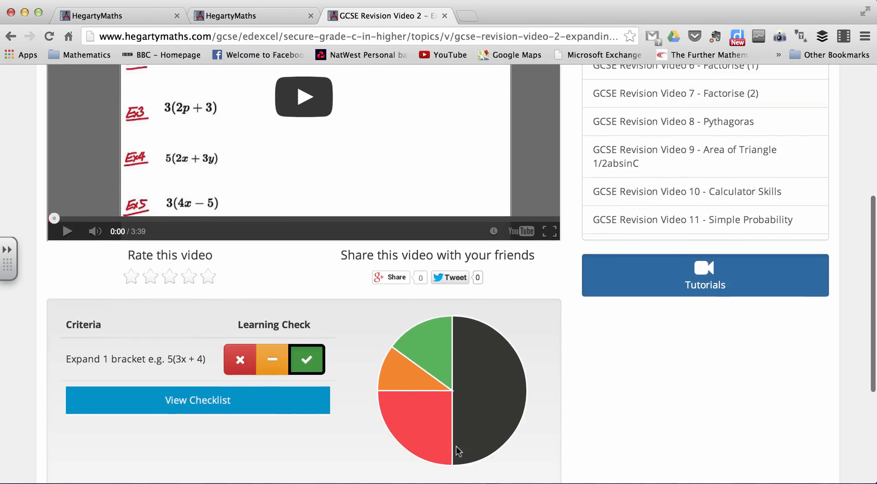
pyautogui.moveTo(540, 385)
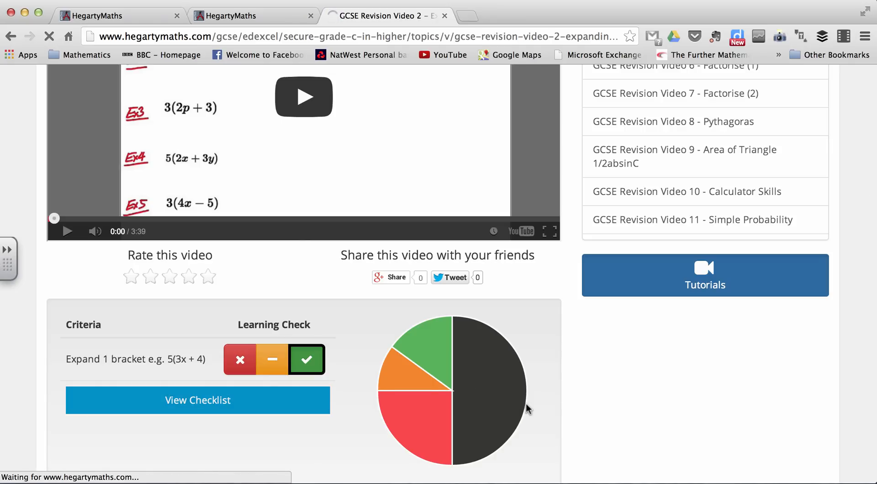
pyautogui.click(197, 400)
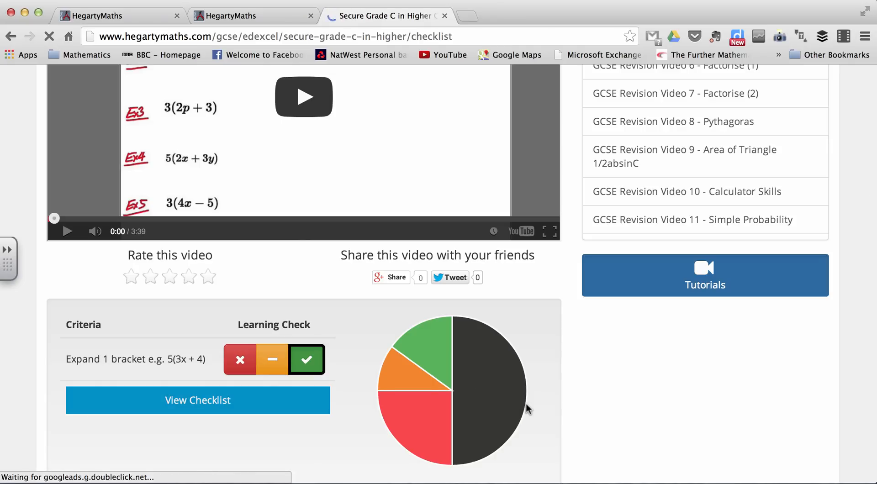
pyautogui.scroll(3)
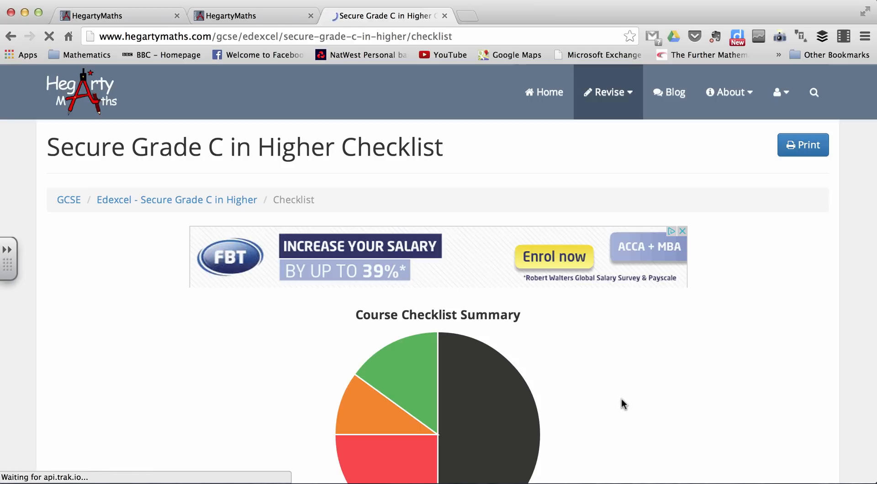
pyautogui.scroll(-3)
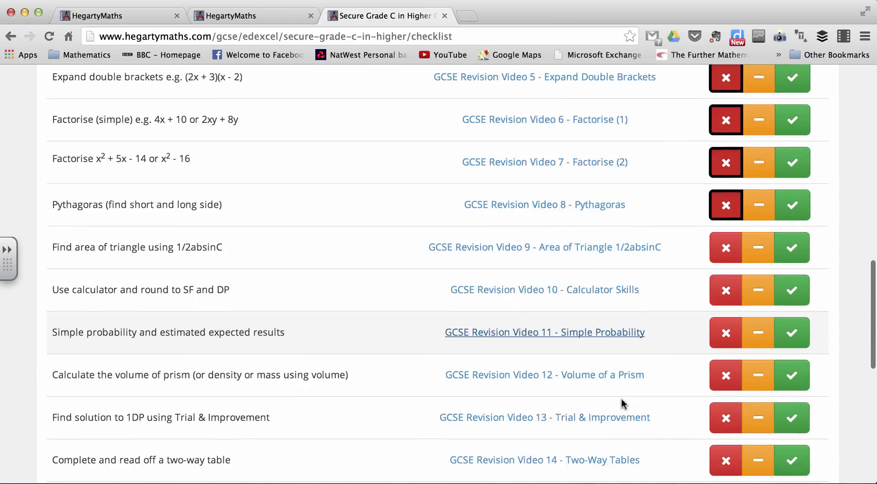
pyautogui.scroll(-3)
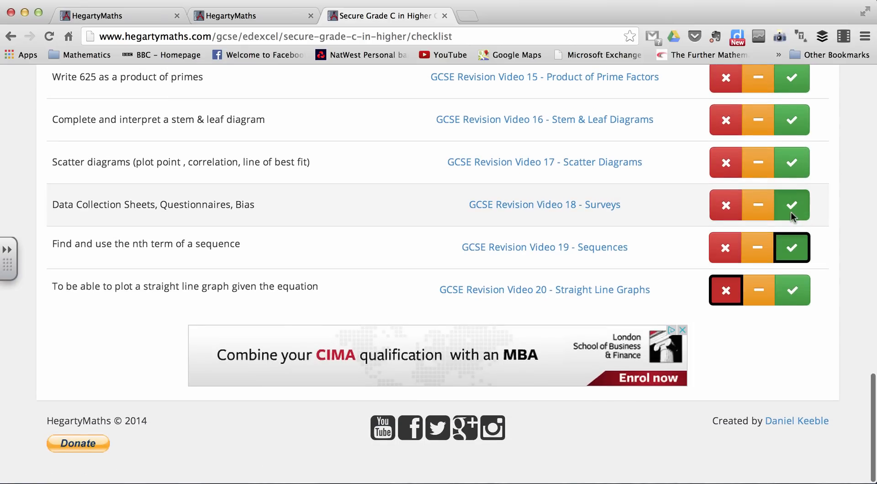
pyautogui.click(791, 205)
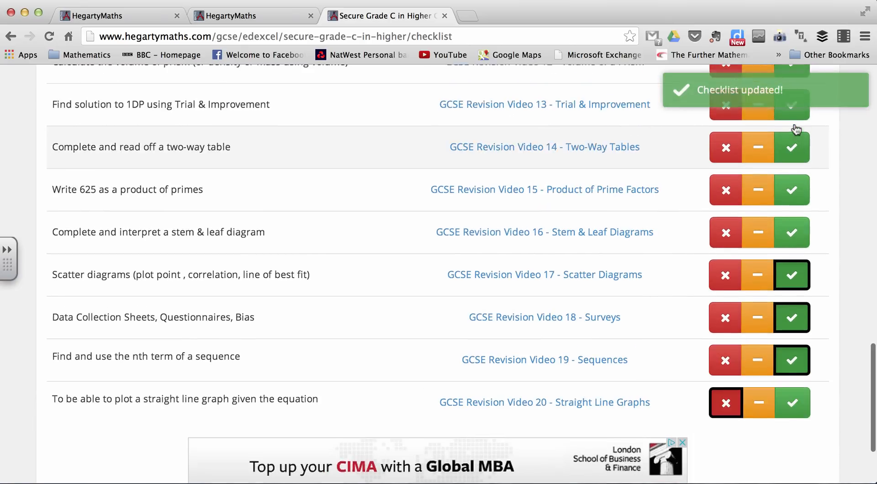
pyautogui.scroll(3)
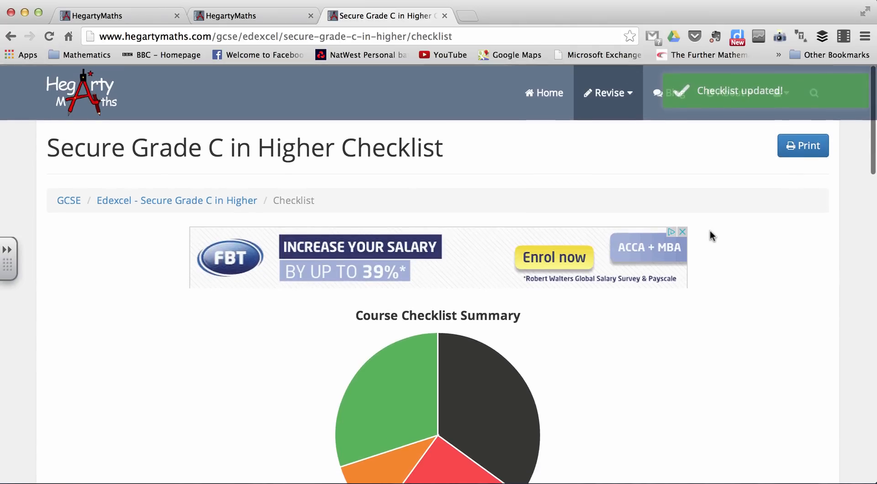
pyautogui.scroll(-3)
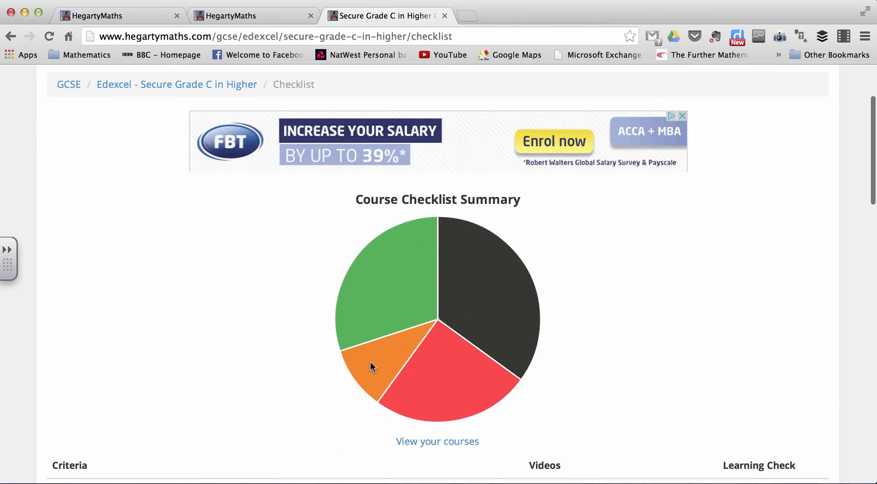
pyautogui.moveTo(381, 388)
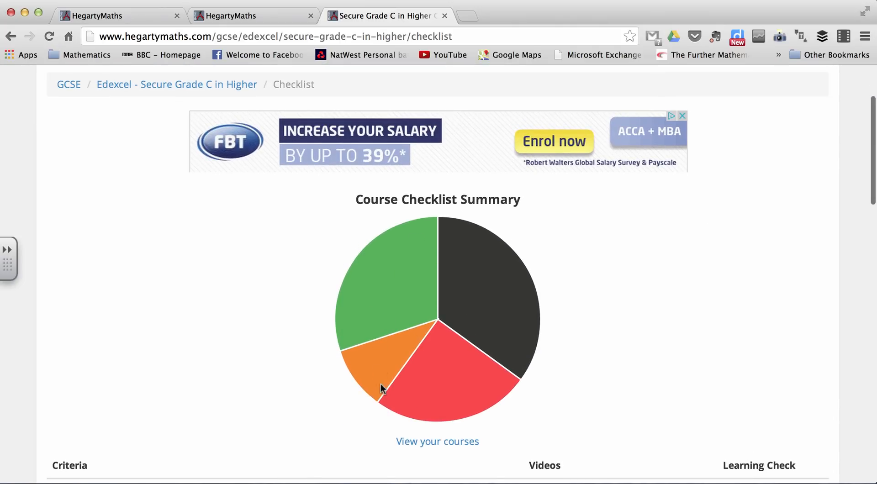
pyautogui.moveTo(412, 403)
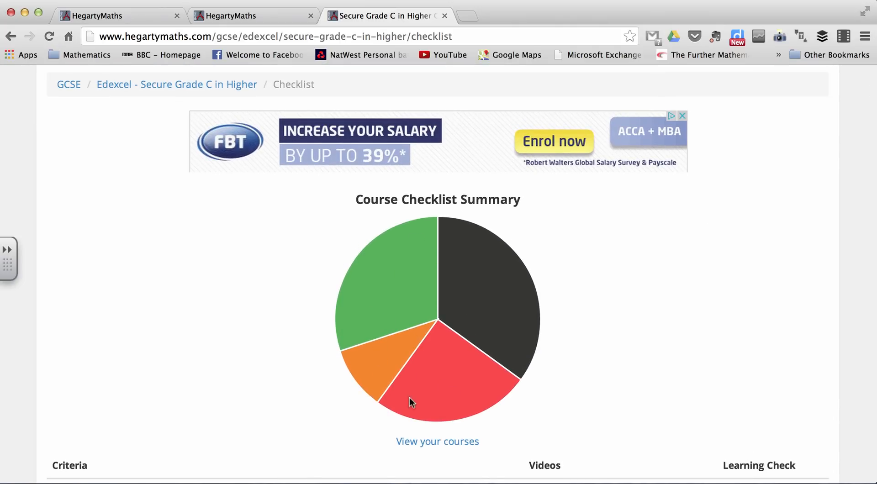
pyautogui.moveTo(452, 394)
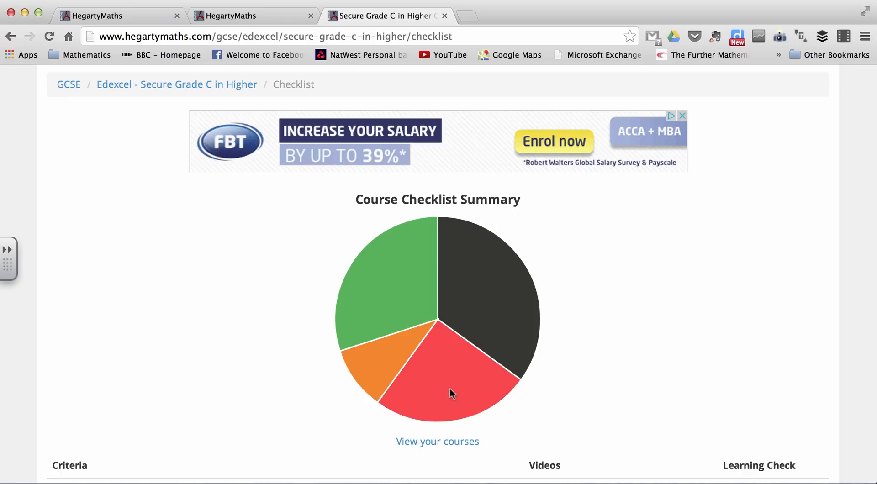
pyautogui.moveTo(493, 291)
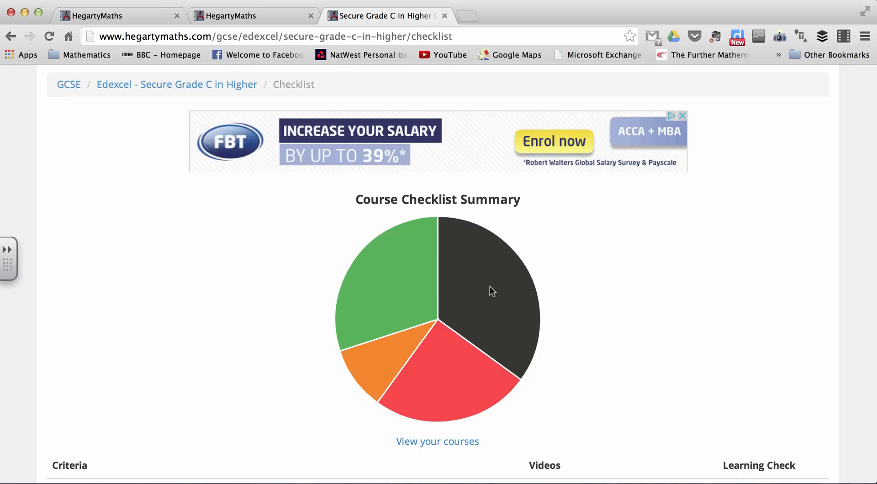
pyautogui.moveTo(534, 330)
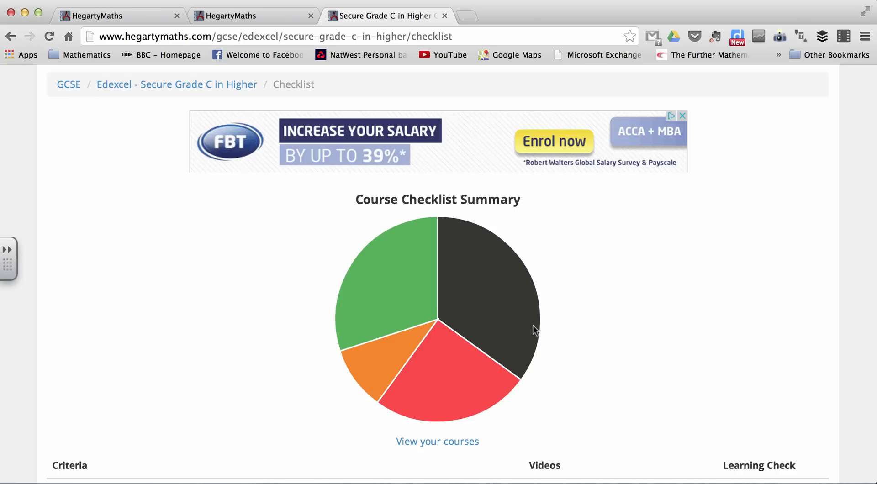
pyautogui.scroll(-3)
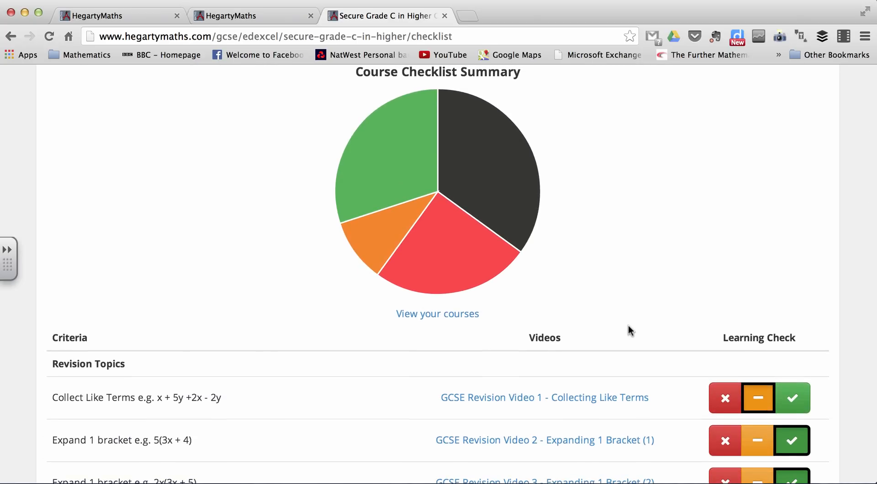
pyautogui.scroll(3)
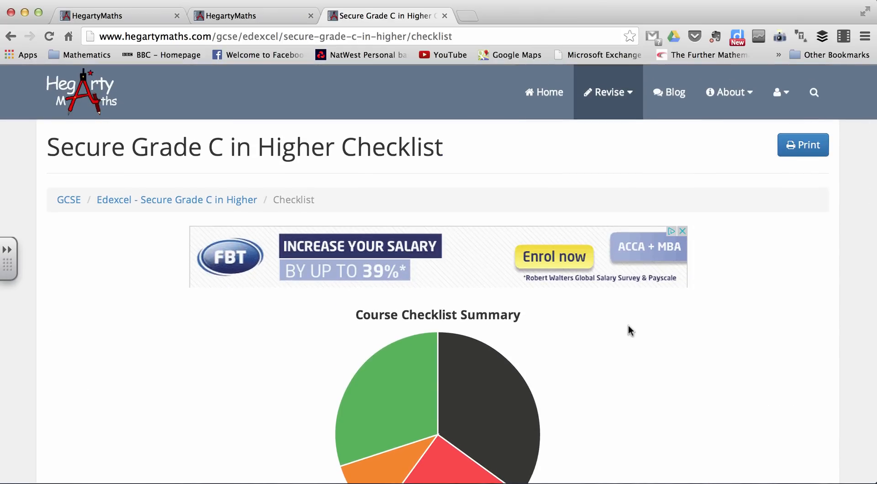
# Go to the A-Level revision courses and open the Edexcel Core 4 course
pyautogui.click(608, 92)
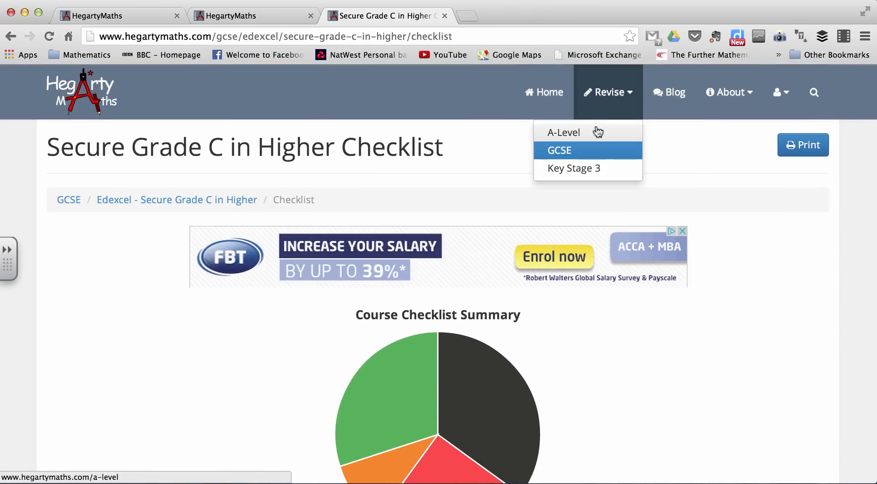
pyautogui.click(564, 132)
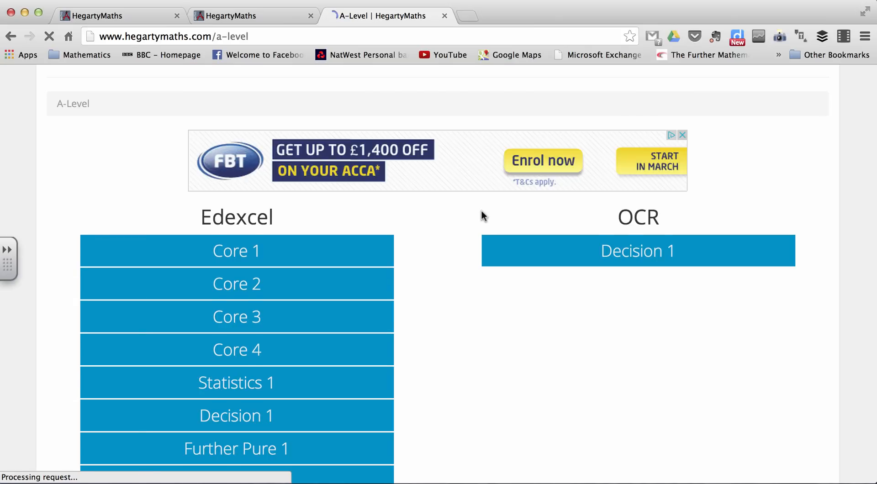
pyautogui.click(236, 349)
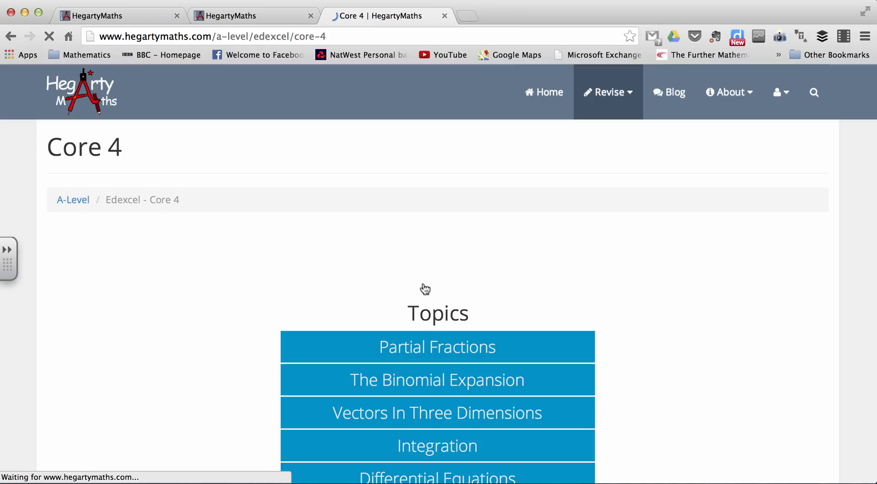
pyautogui.scroll(-3)
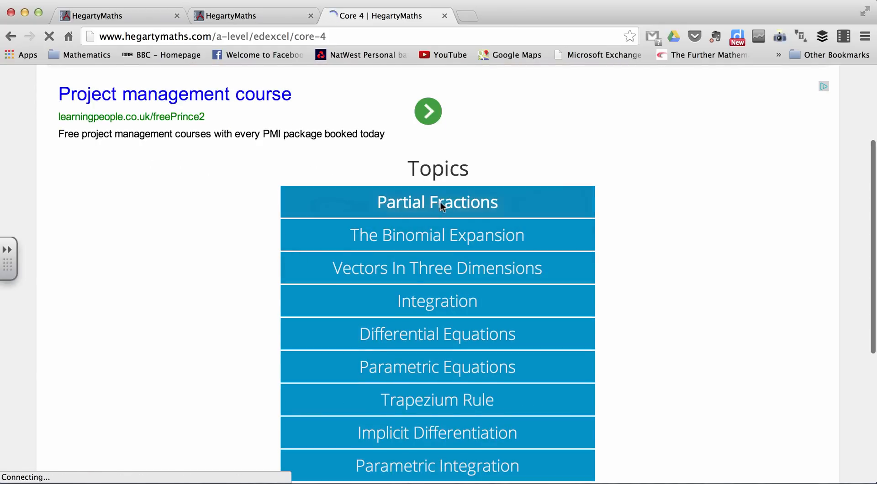
# Open the Partial Fractions topic and its past paper Question 1 video
pyautogui.click(436, 202)
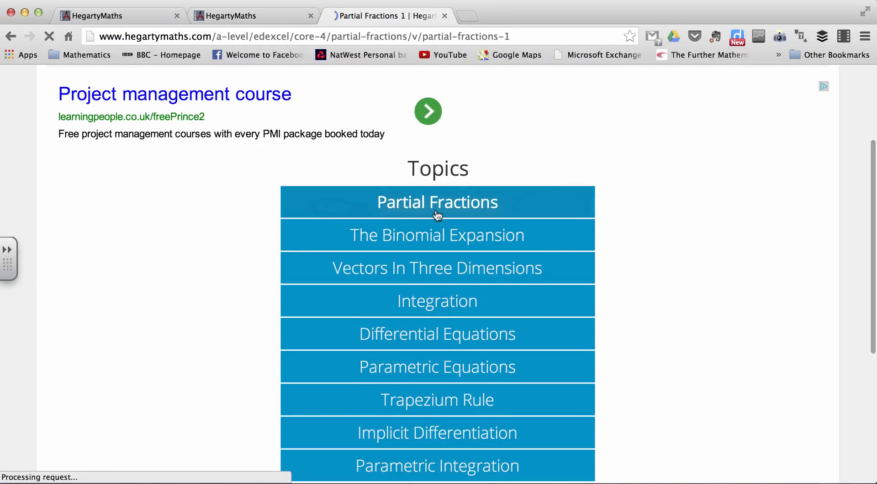
pyautogui.click(436, 202)
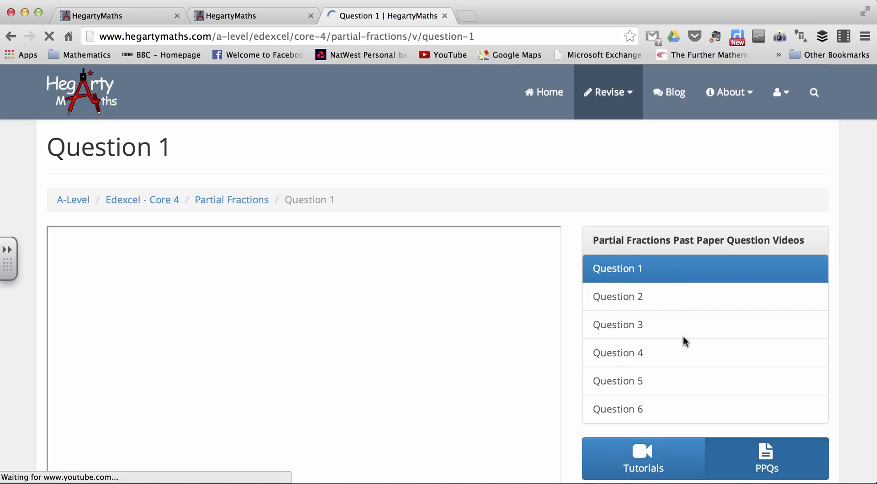
pyautogui.scroll(-3)
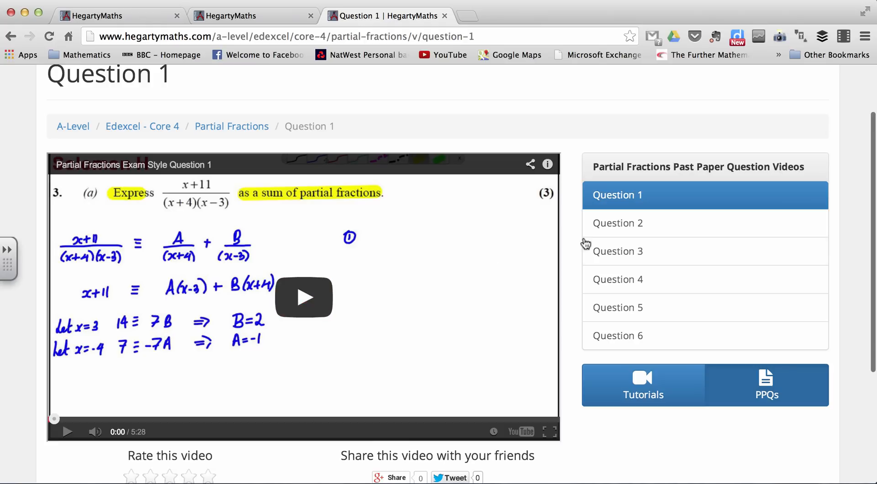
pyautogui.moveTo(263, 207)
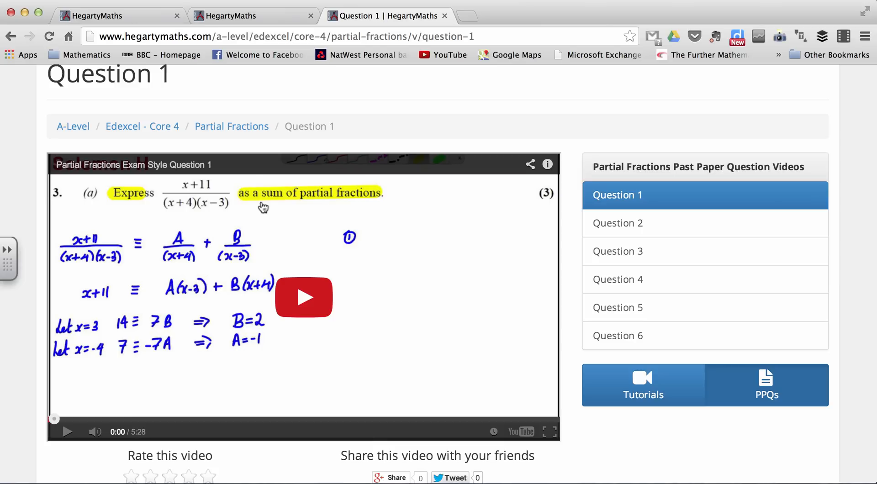
pyautogui.scroll(3)
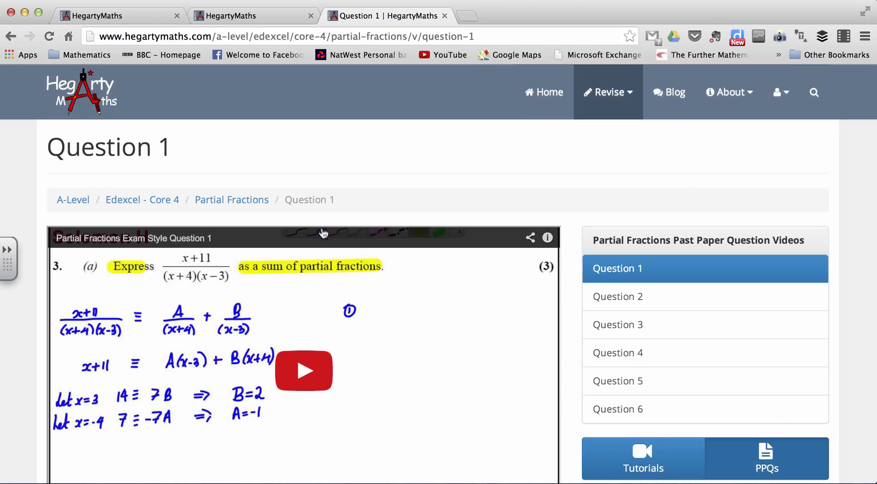
# Return to the HegartyMaths homepage and scroll through its Videos, Courses and Checklists sections
pyautogui.click(542, 92)
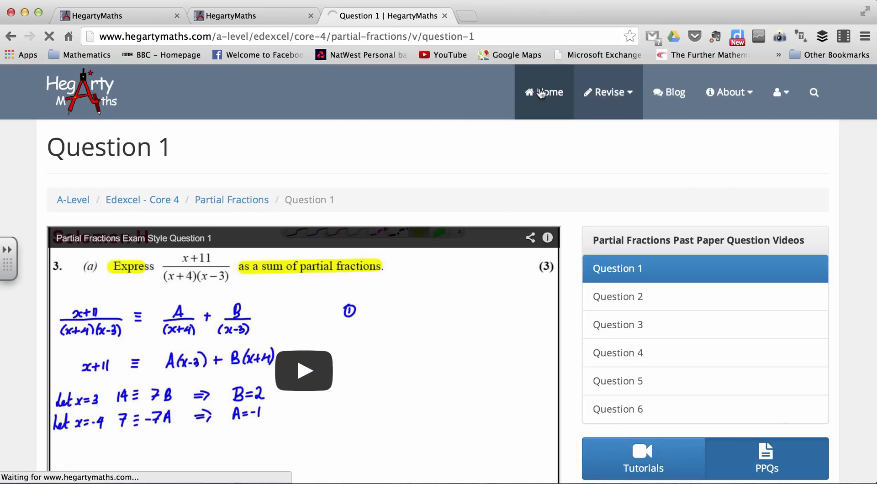
pyautogui.click(543, 92)
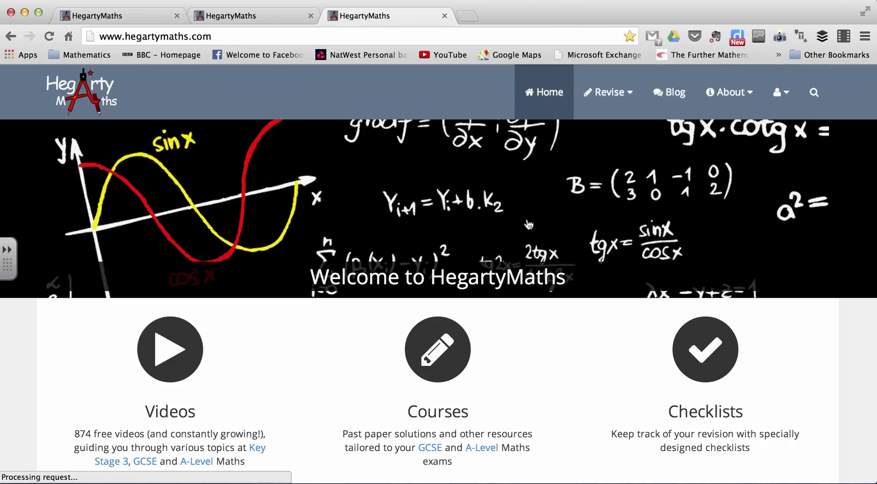
pyautogui.scroll(-3)
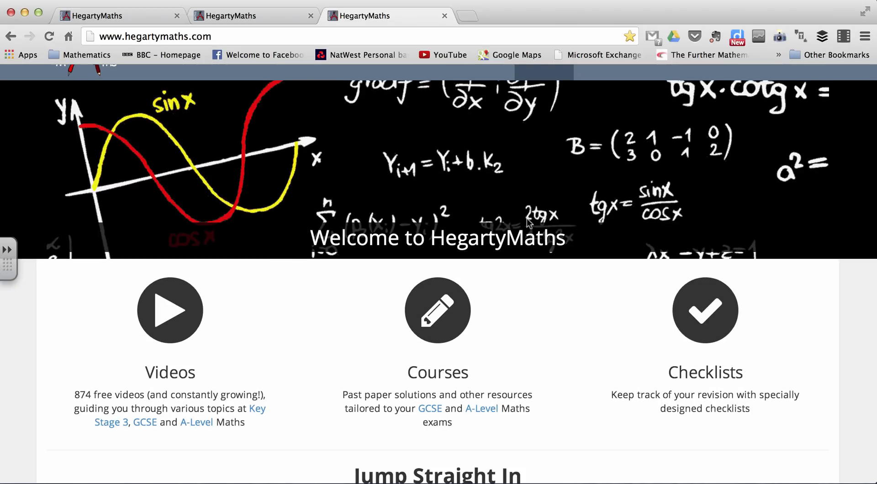
pyautogui.scroll(3)
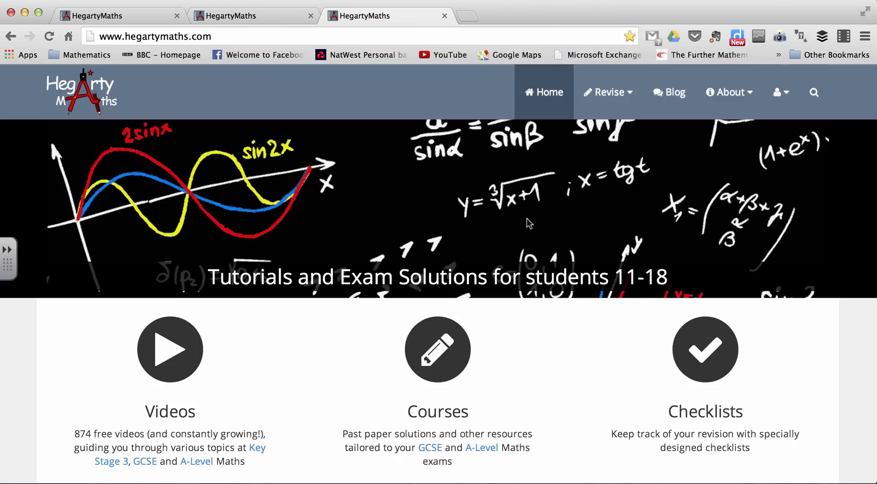
pyautogui.scroll(-3)
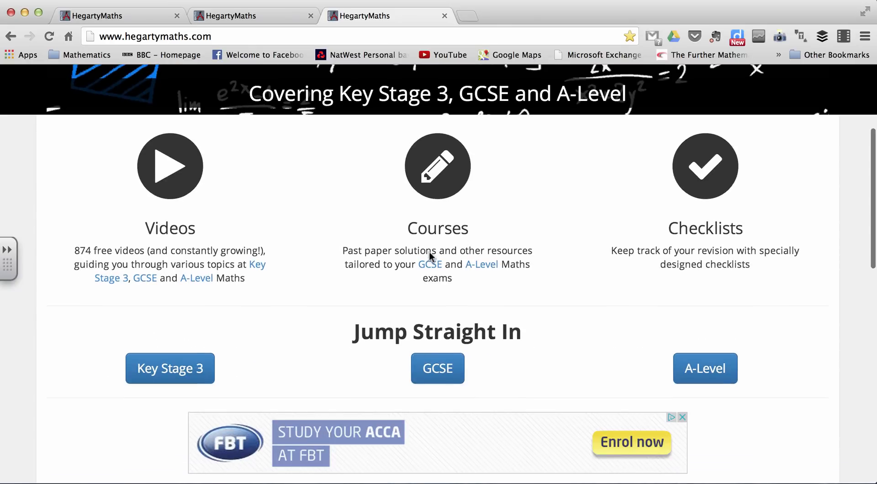
pyautogui.scroll(-3)
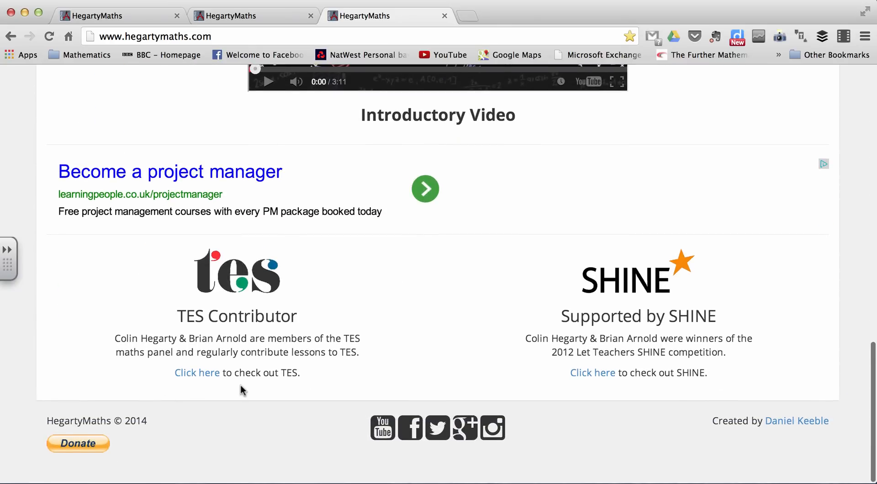
pyautogui.scroll(3)
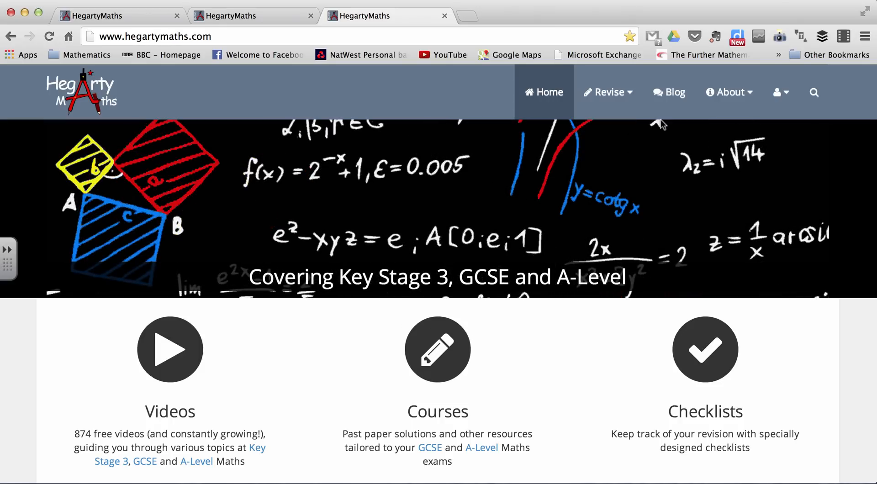
pyautogui.moveTo(618, 3)
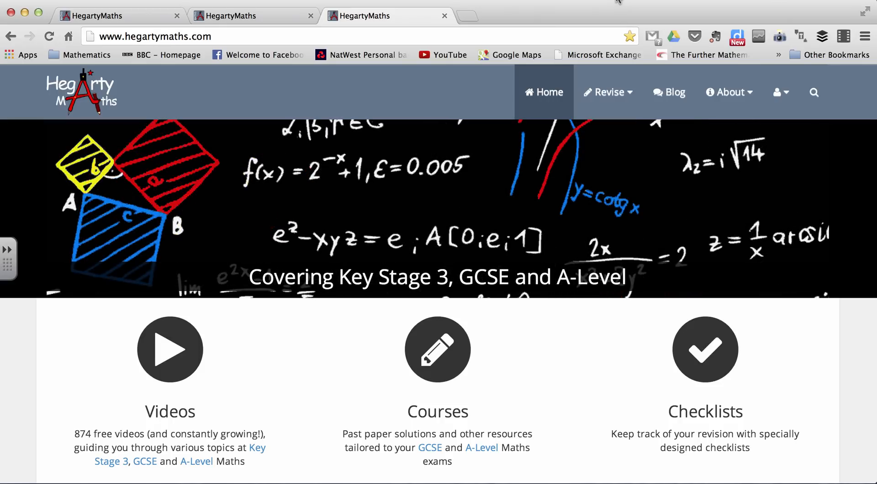